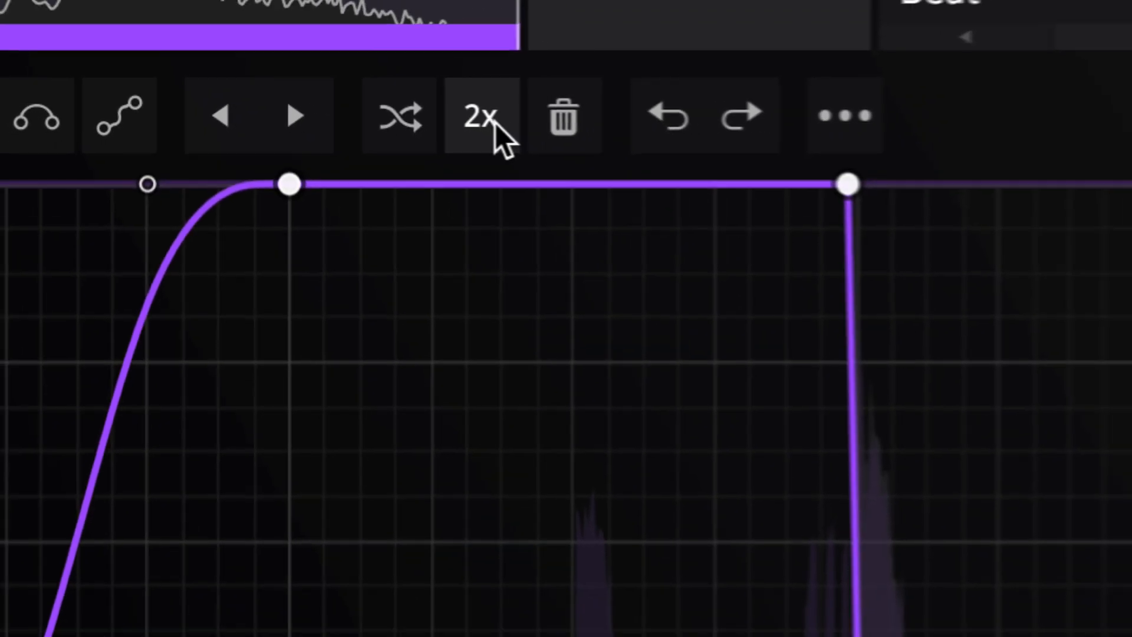
Step: Show the Shapers overview (Time, Drive, Filter, Crush, Volume, Pan, Width) on the Melody Loop track
left_click(483, 115)
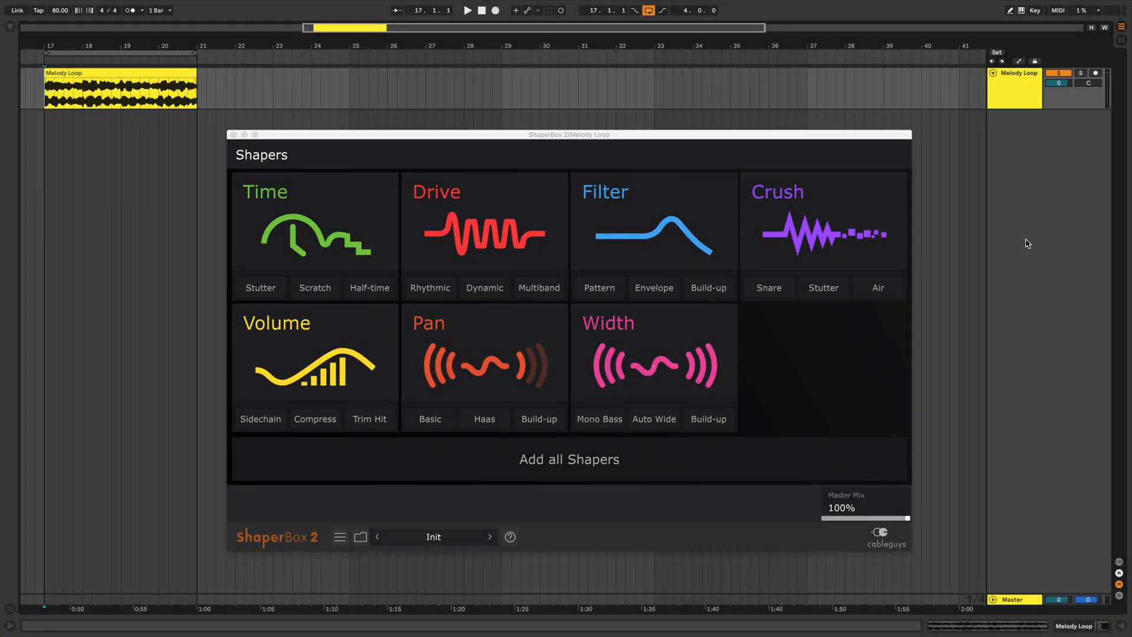
Step: Add a Volume shaper and drag its flat LFO line up to 100% volume
left_click(467, 10)
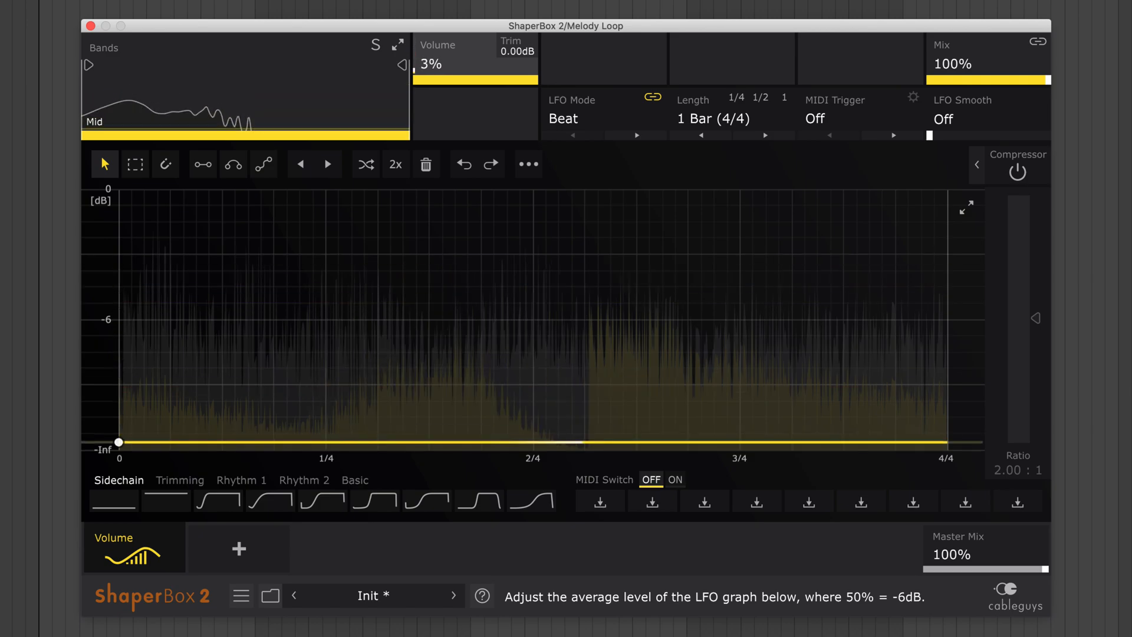
left_click_drag(119, 442, 119, 337)
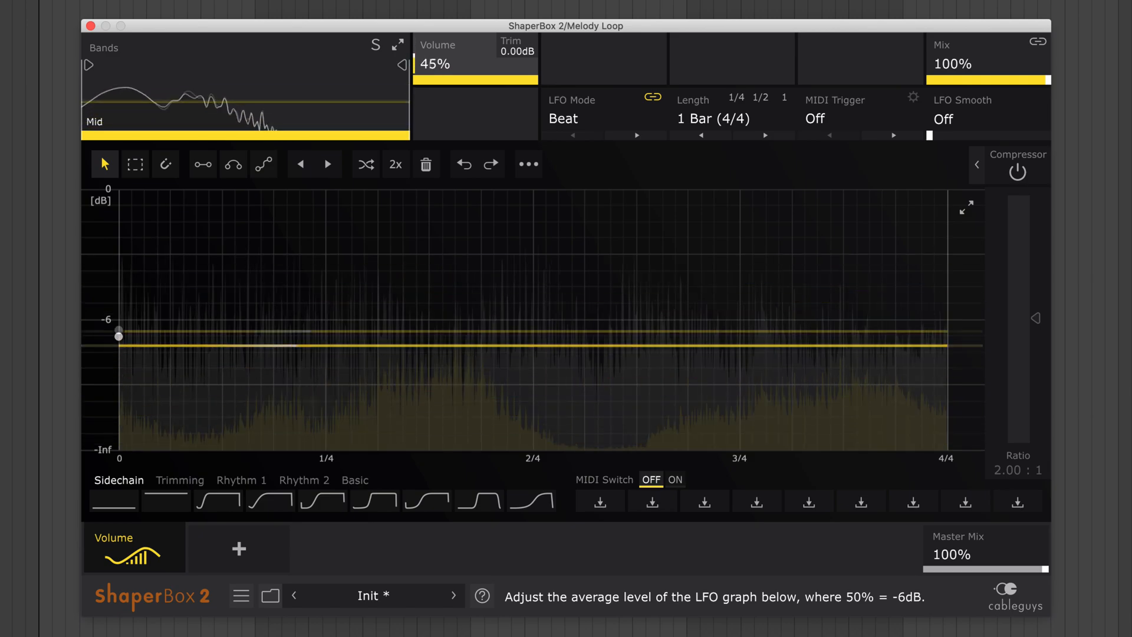
left_click_drag(474, 65, 474, 51)
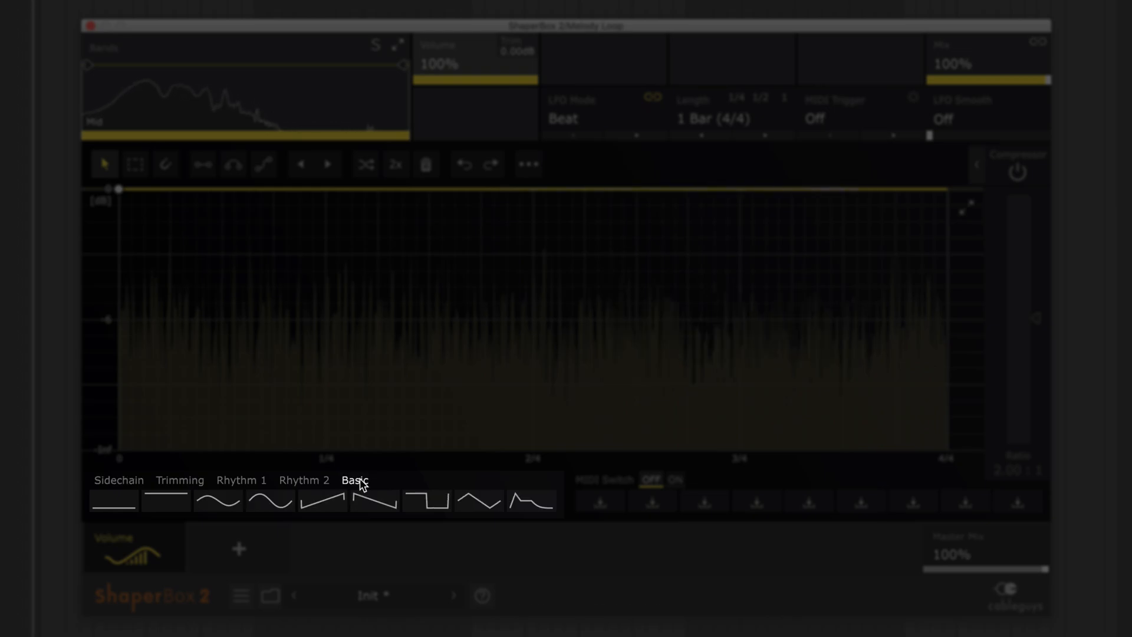
left_click(270, 501)
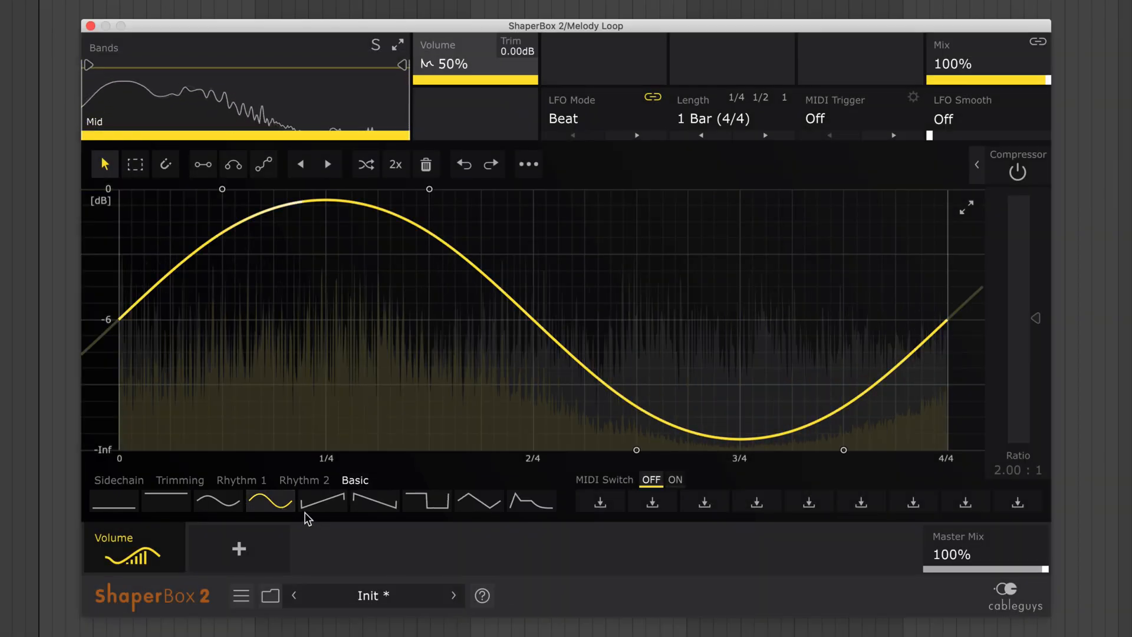
left_click(241, 480)
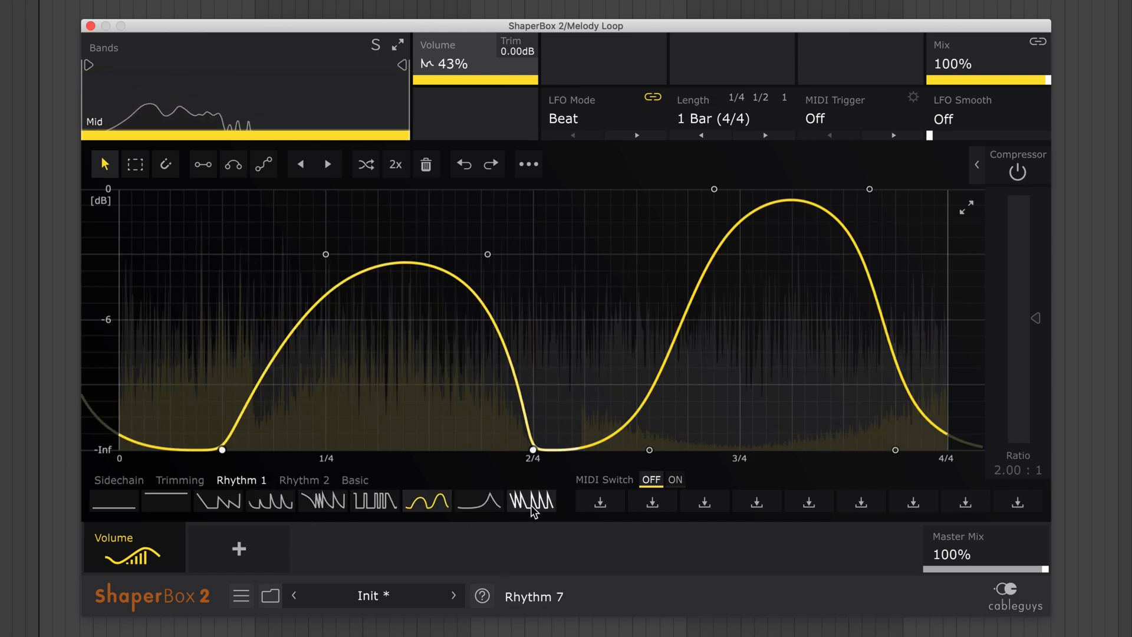
left_click(532, 501)
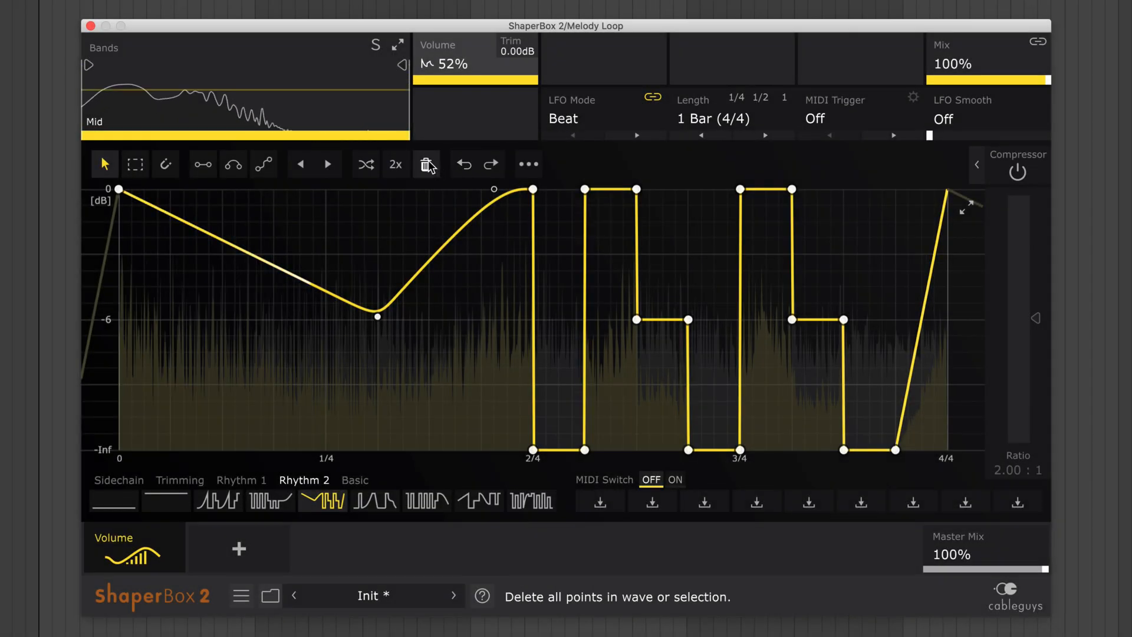
left_click(426, 164)
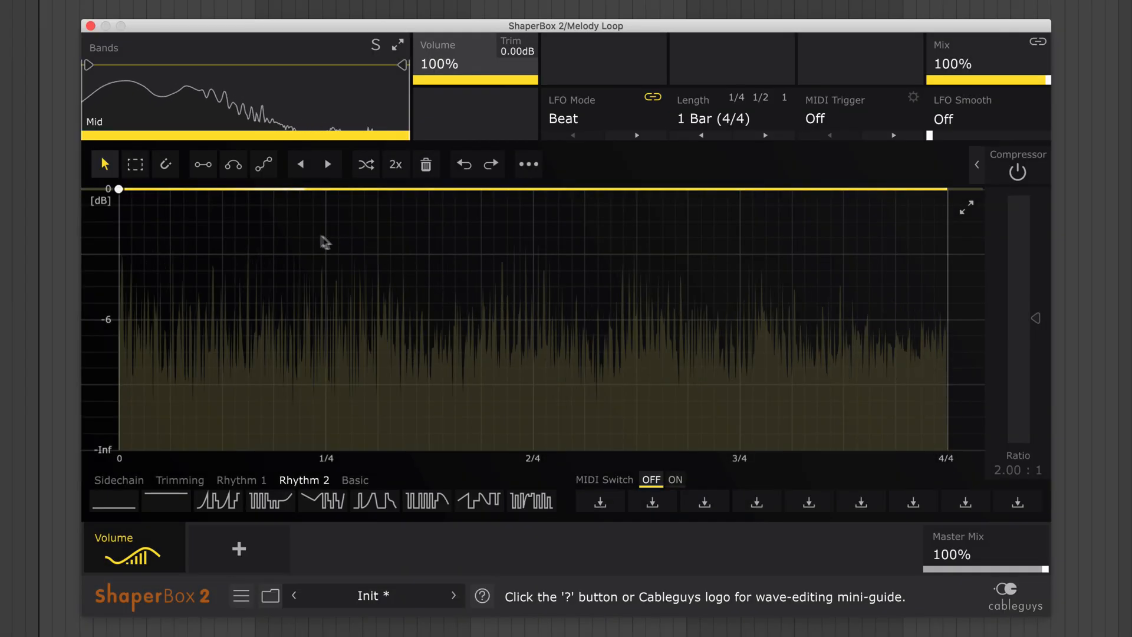
left_click(202, 164)
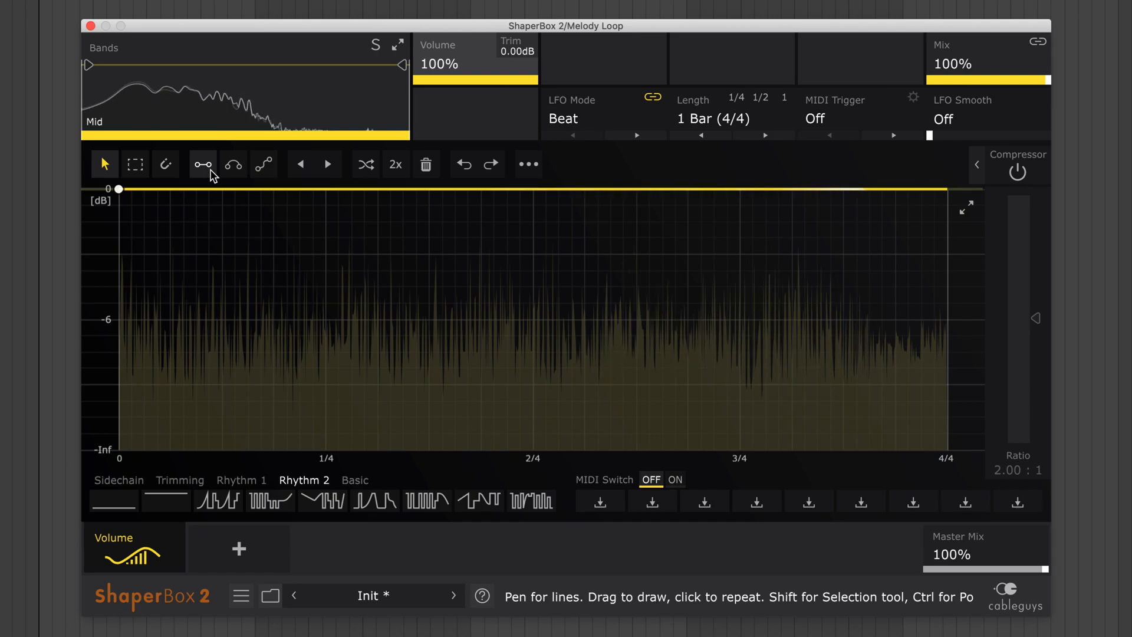
left_click(203, 163)
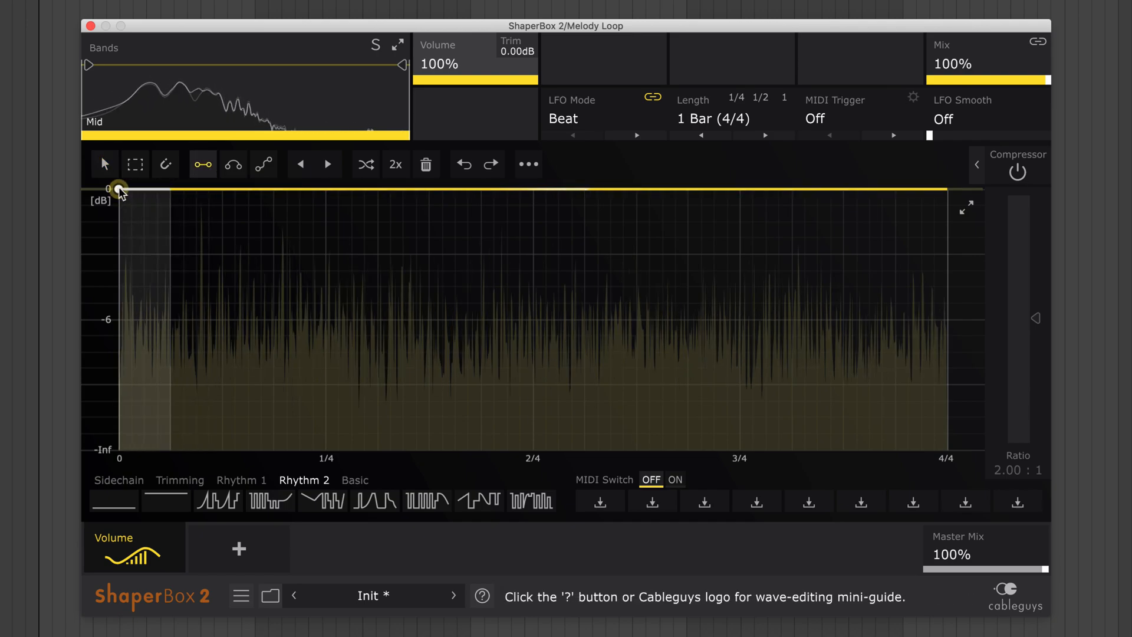
left_click_drag(118, 189, 235, 318)
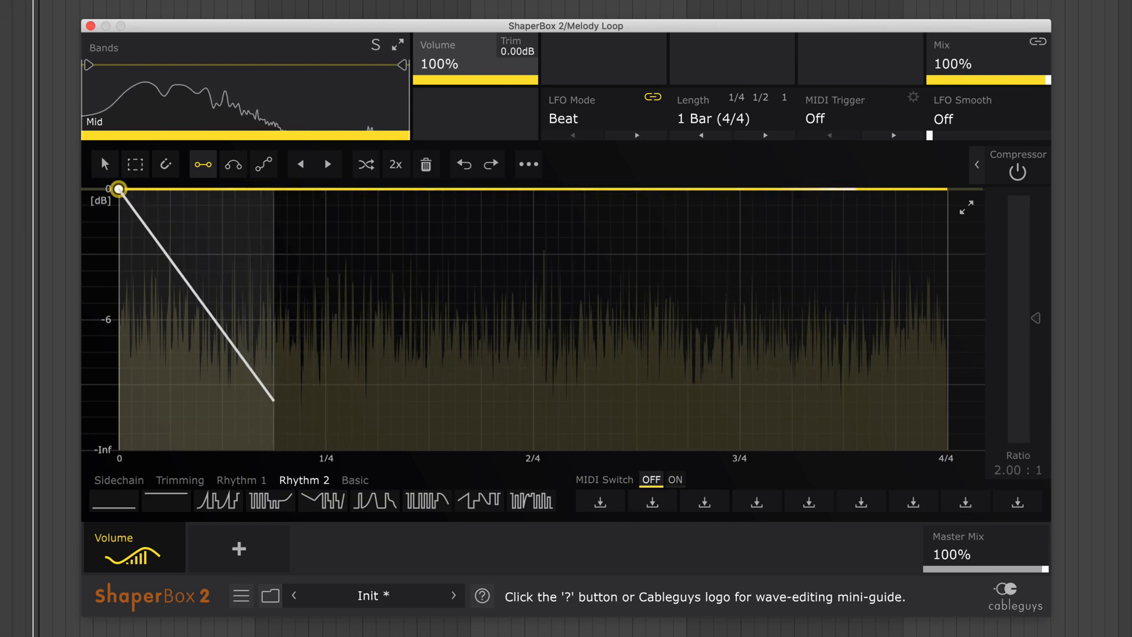
left_click_drag(274, 401, 324, 448)
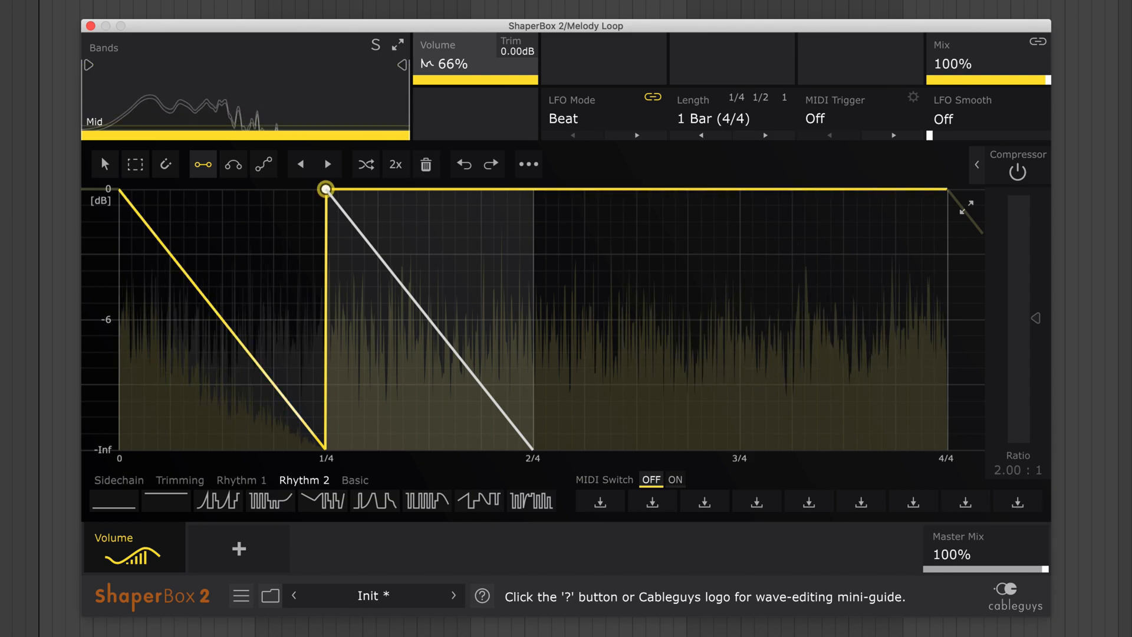
left_click_drag(325, 188, 532, 189)
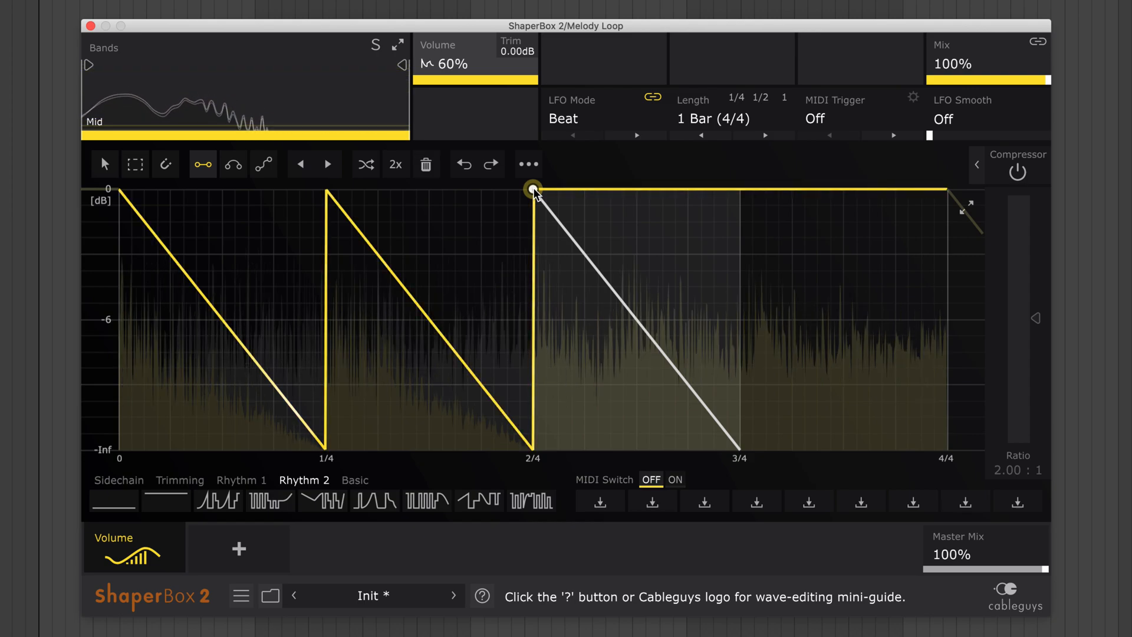
left_click_drag(533, 188, 739, 188)
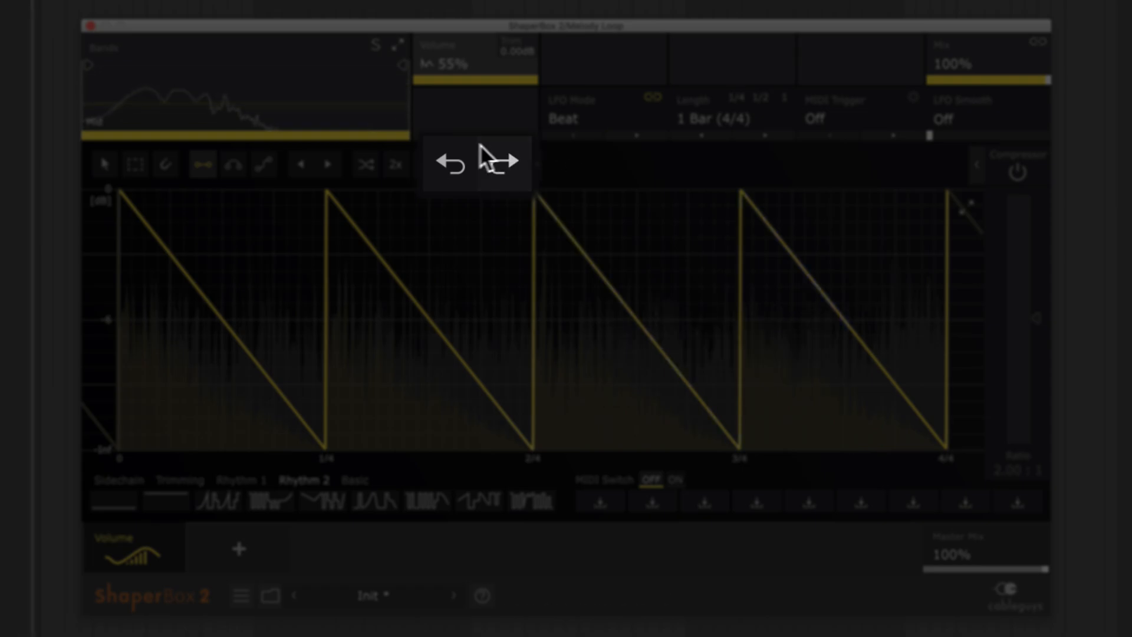
left_click(462, 163)
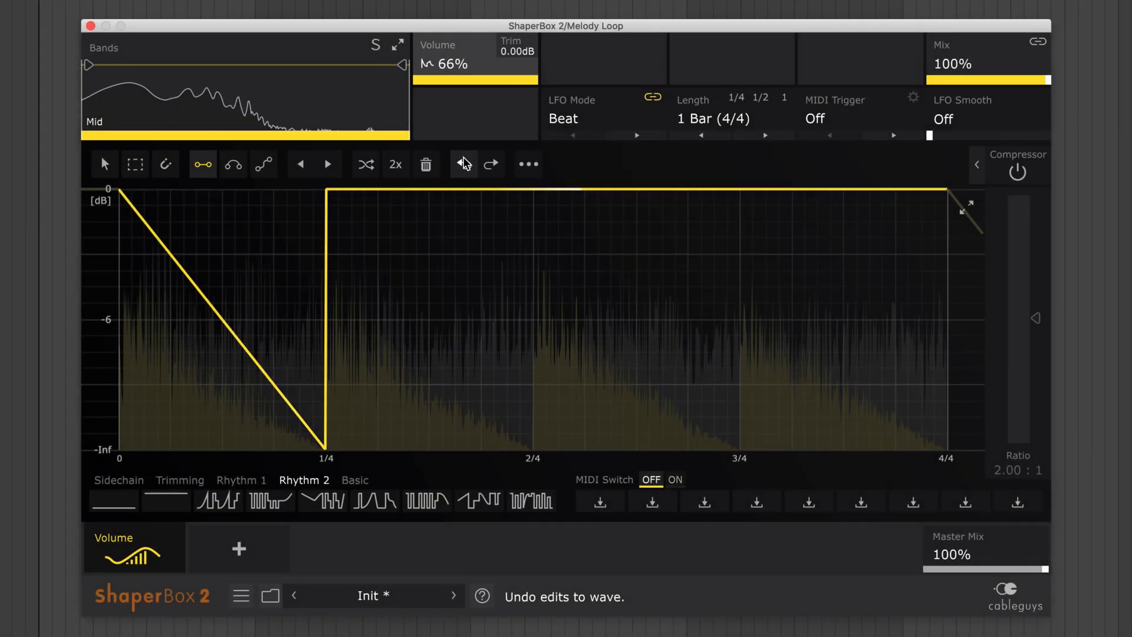
left_click(491, 164)
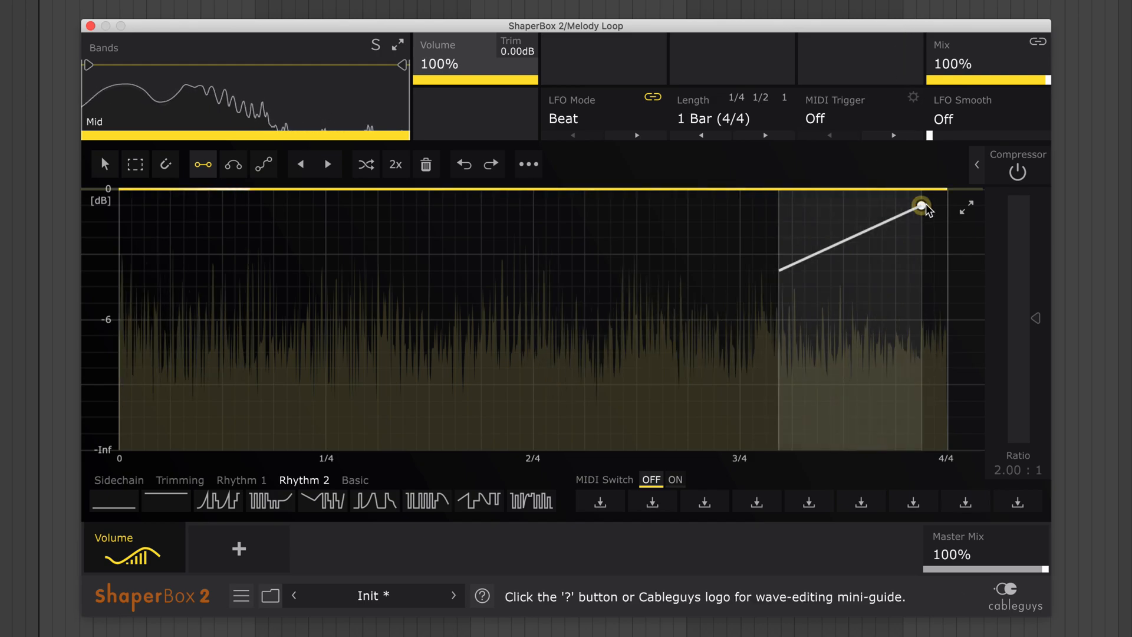
left_click_drag(923, 207, 946, 188)
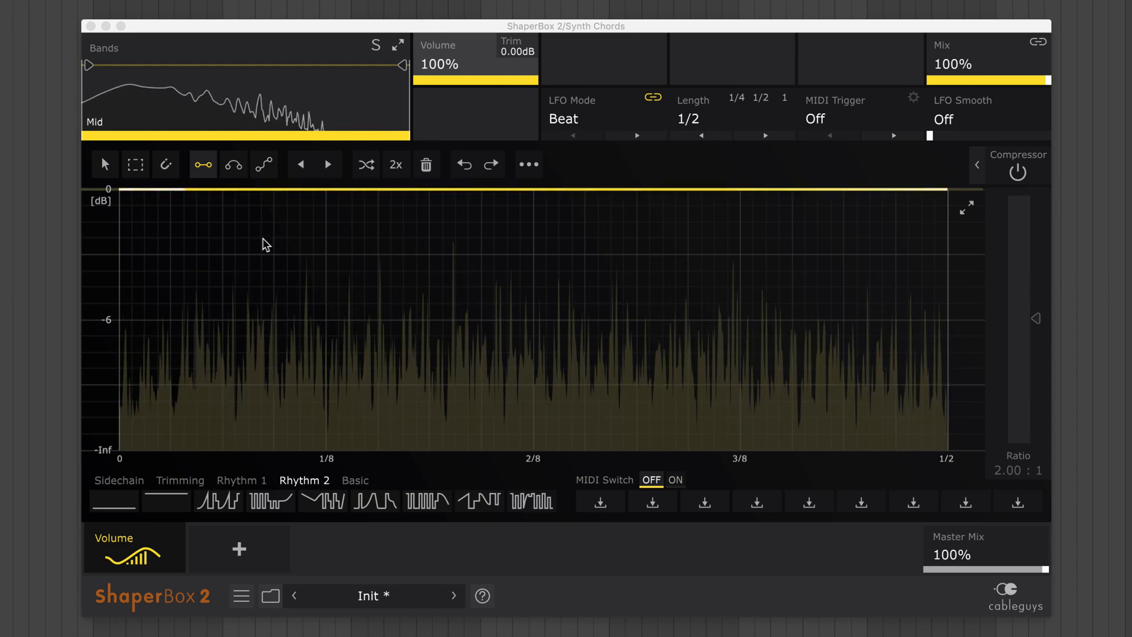
Step: Raise the LFO Smooth slider to about 40% to round the Synth Chords volume edges
left_click(144, 206)
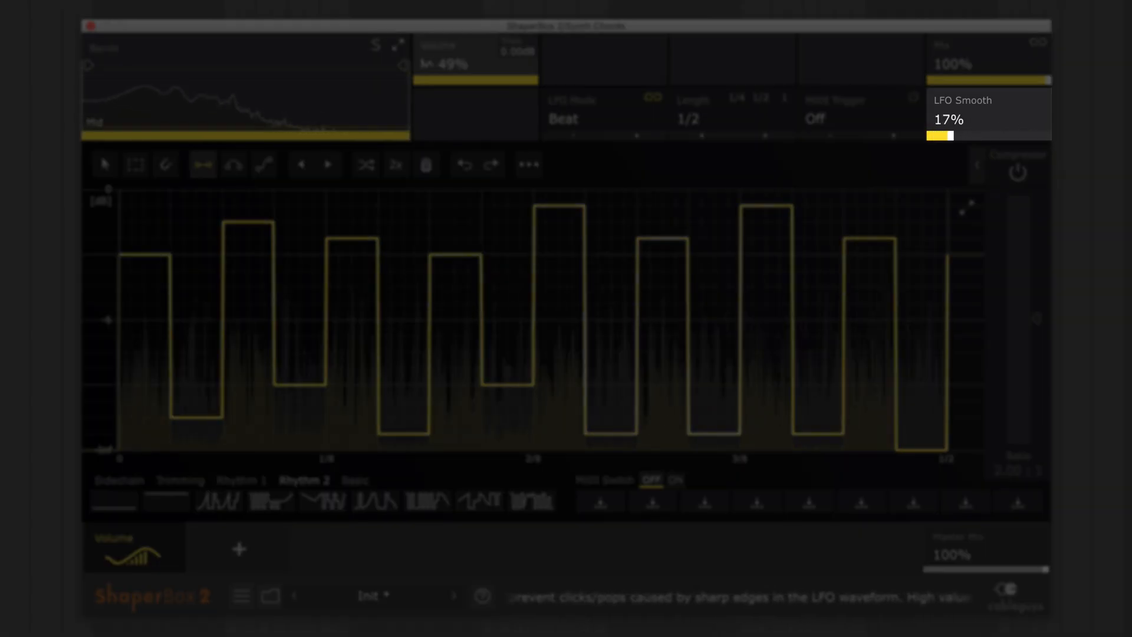
left_click_drag(936, 136, 960, 136)
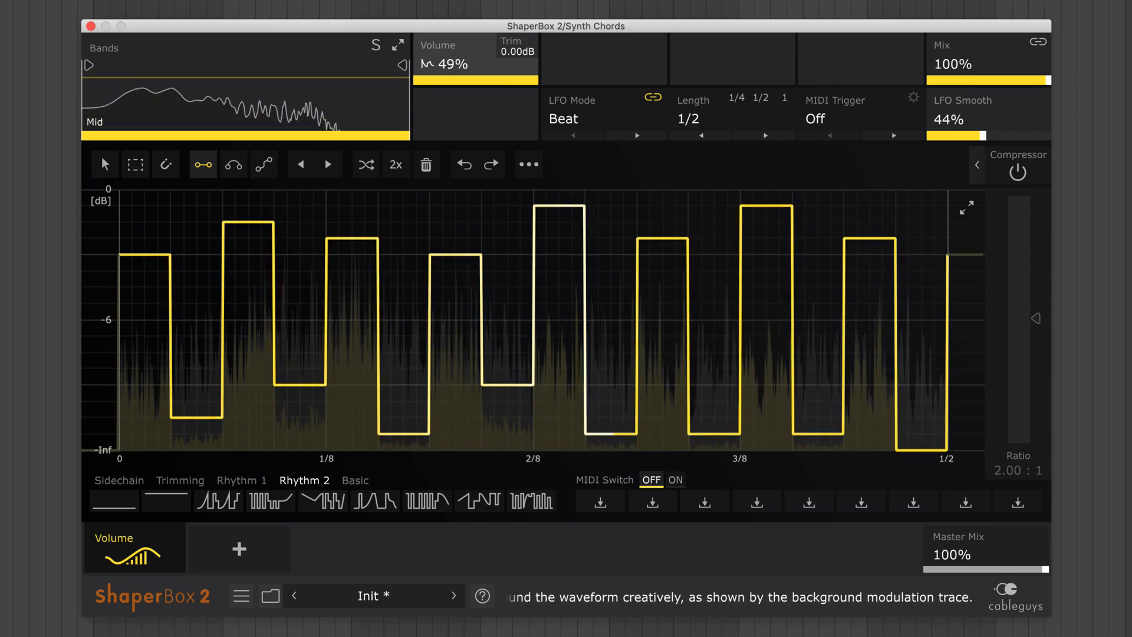
left_click_drag(961, 136, 997, 136)
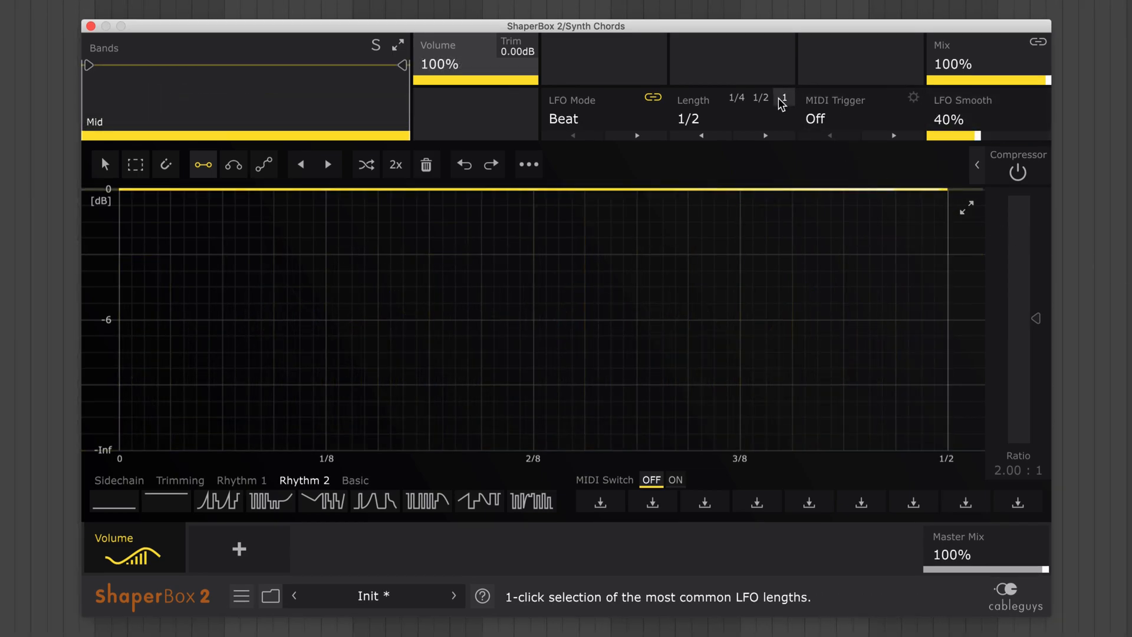
Step: Set LFO length to 1 bar and draw quick shallow ramps in beat one, then longer full-depth ramps
left_click(785, 97)
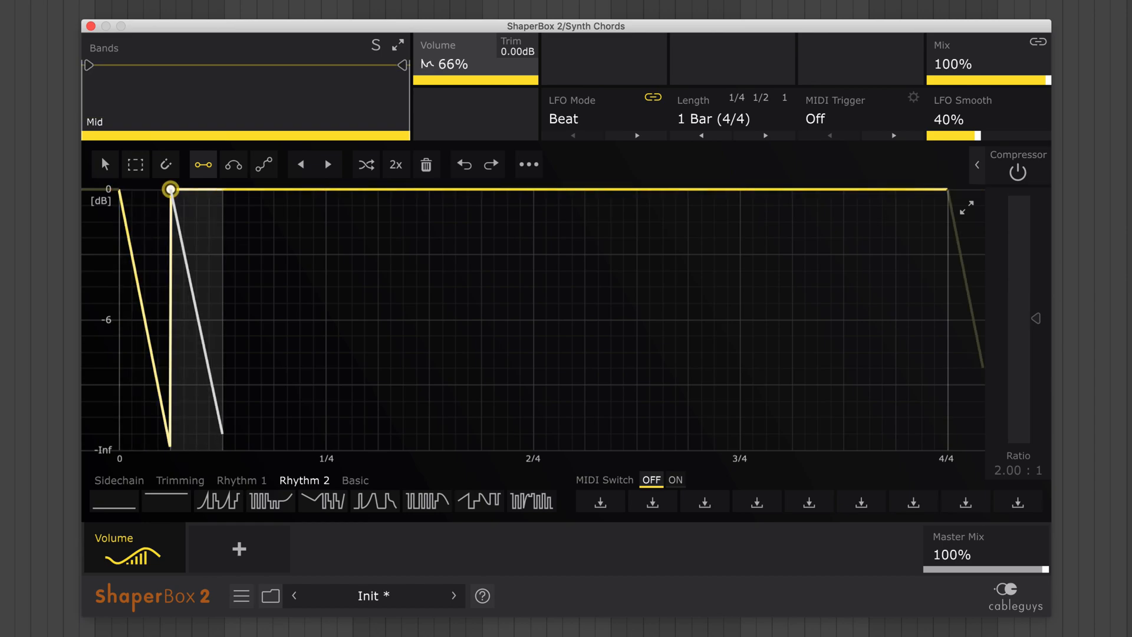
left_click_drag(171, 190, 326, 190)
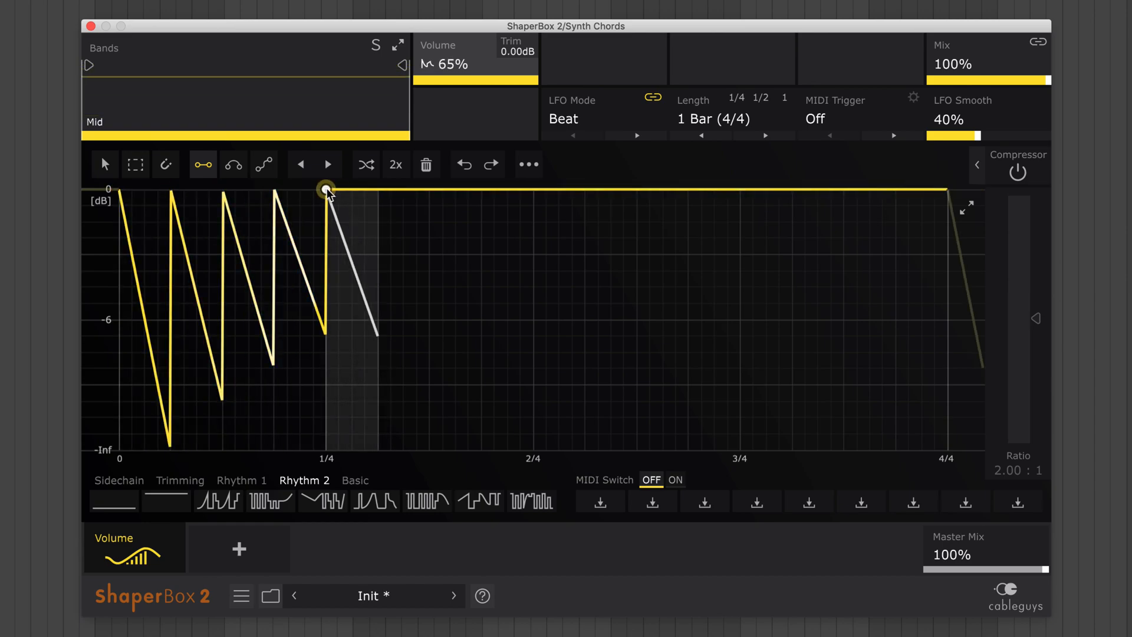
left_click_drag(325, 189, 350, 190)
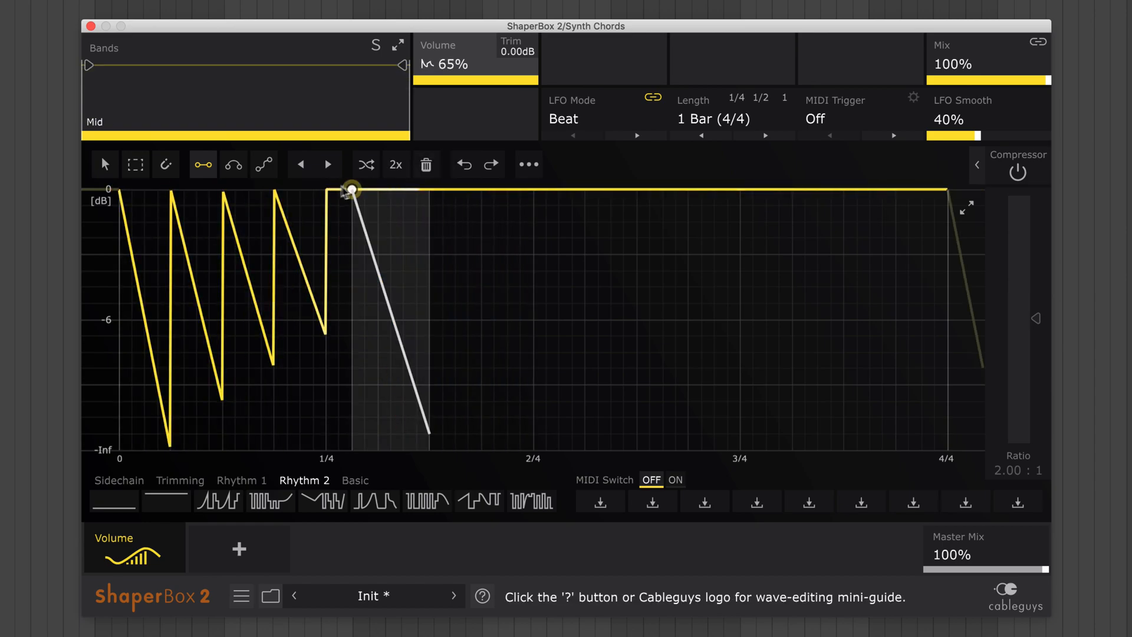
left_click_drag(349, 189, 791, 190)
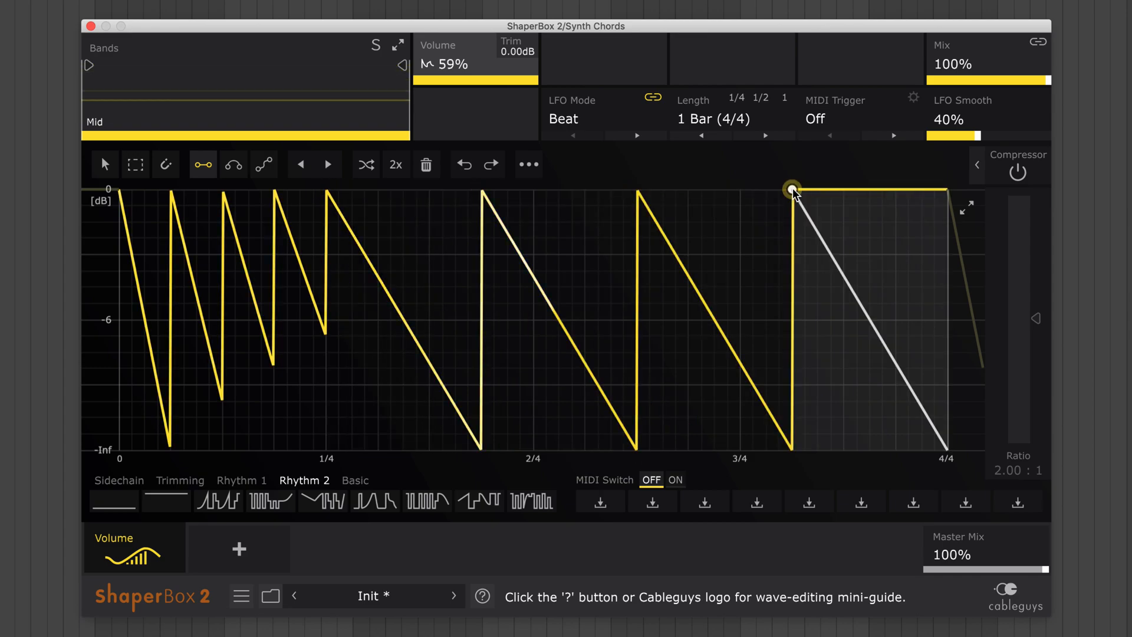
left_click_drag(791, 190, 791, 449)
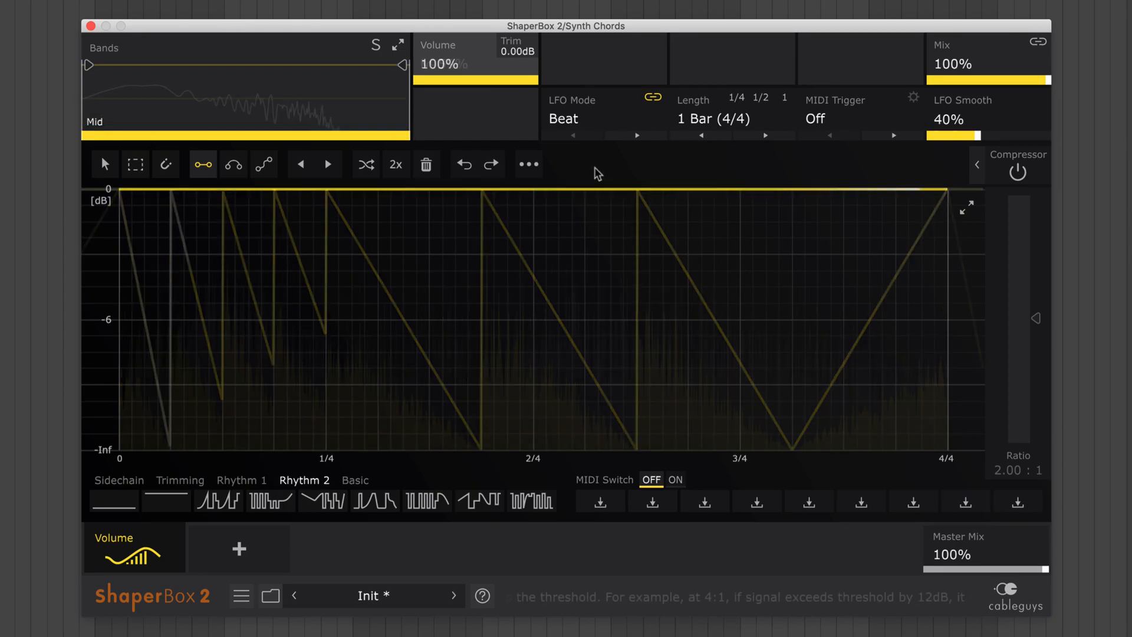
Step: After the first-quarter sawtooth drops, draw a curved hump and a slow rise to full volume
left_click(233, 164)
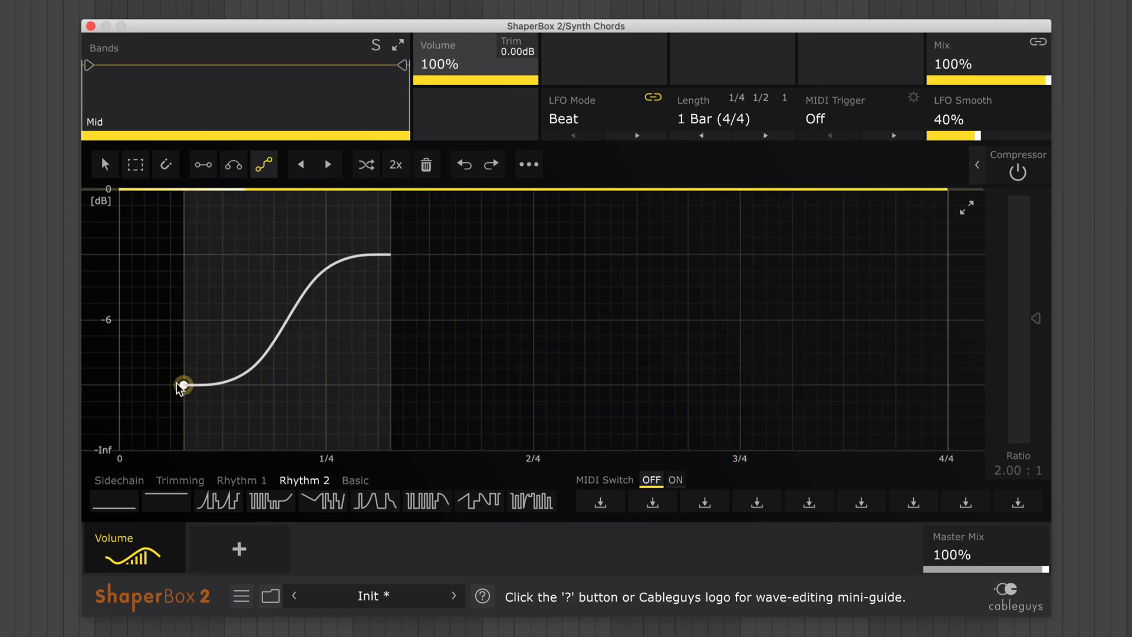
left_click_drag(182, 383, 326, 450)
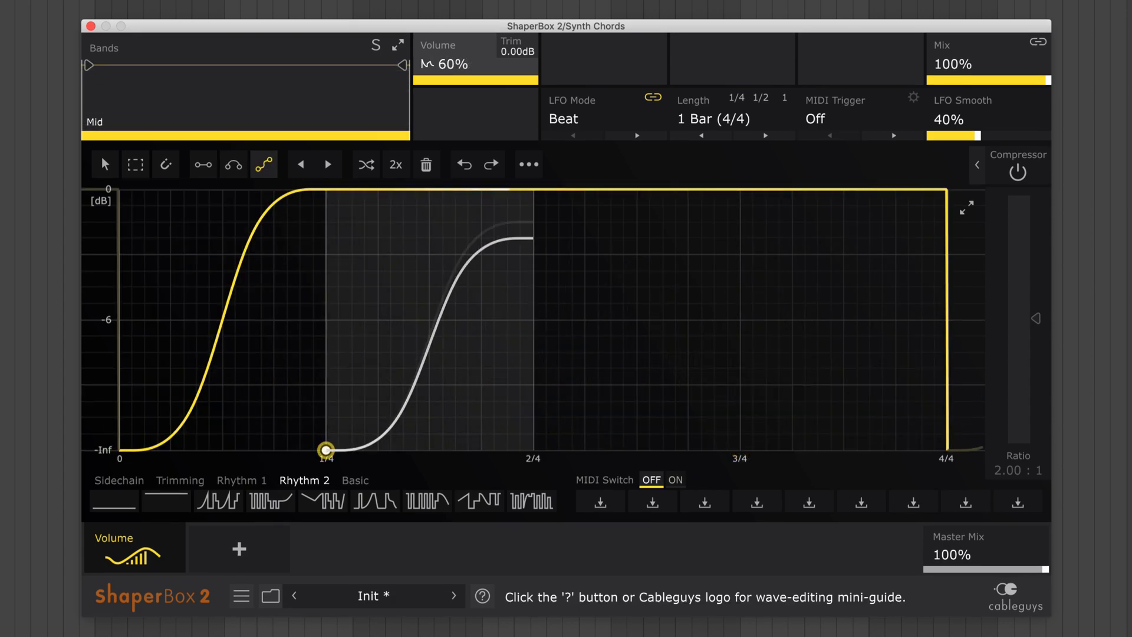
left_click_drag(326, 450, 533, 254)
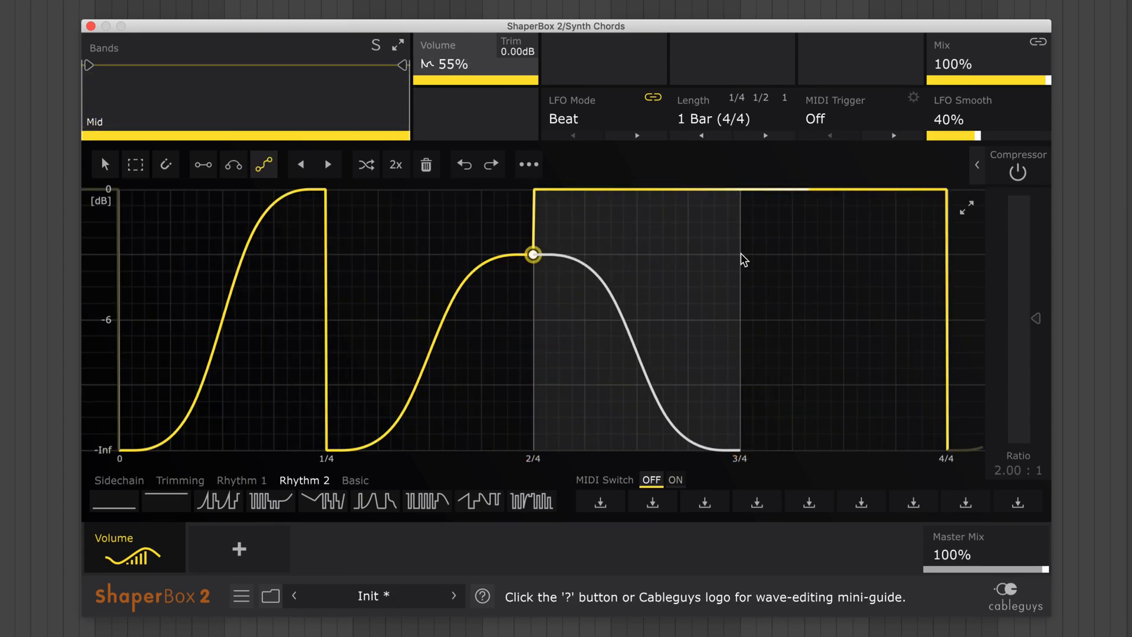
left_click_drag(533, 254, 740, 452)
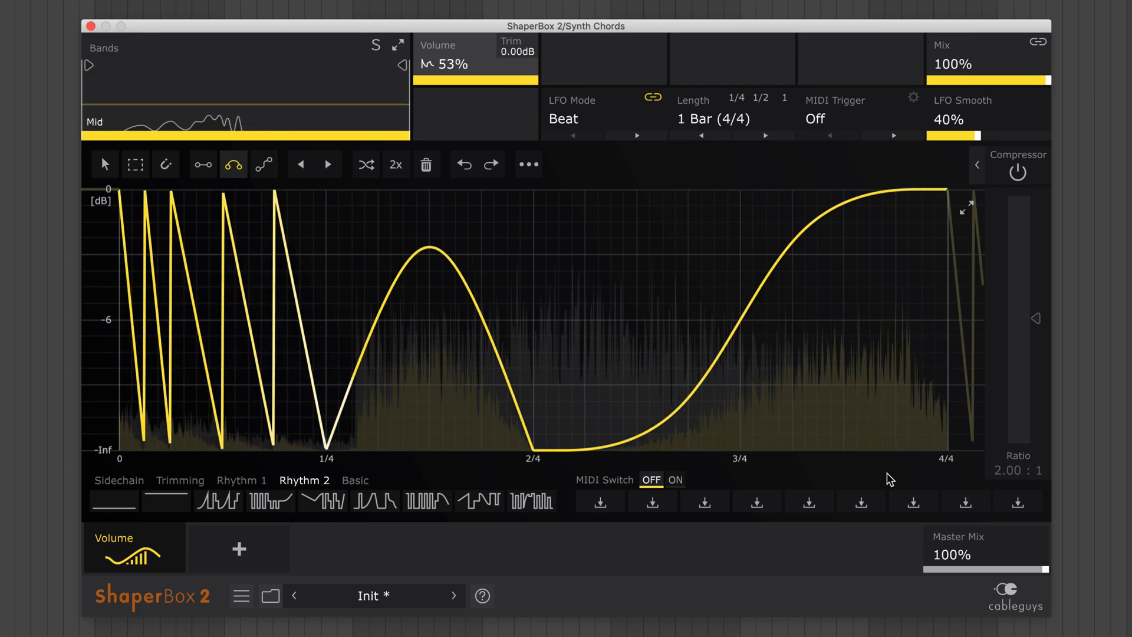
Step: Flip the Synth Chords volume wave vertically
left_click(203, 164)
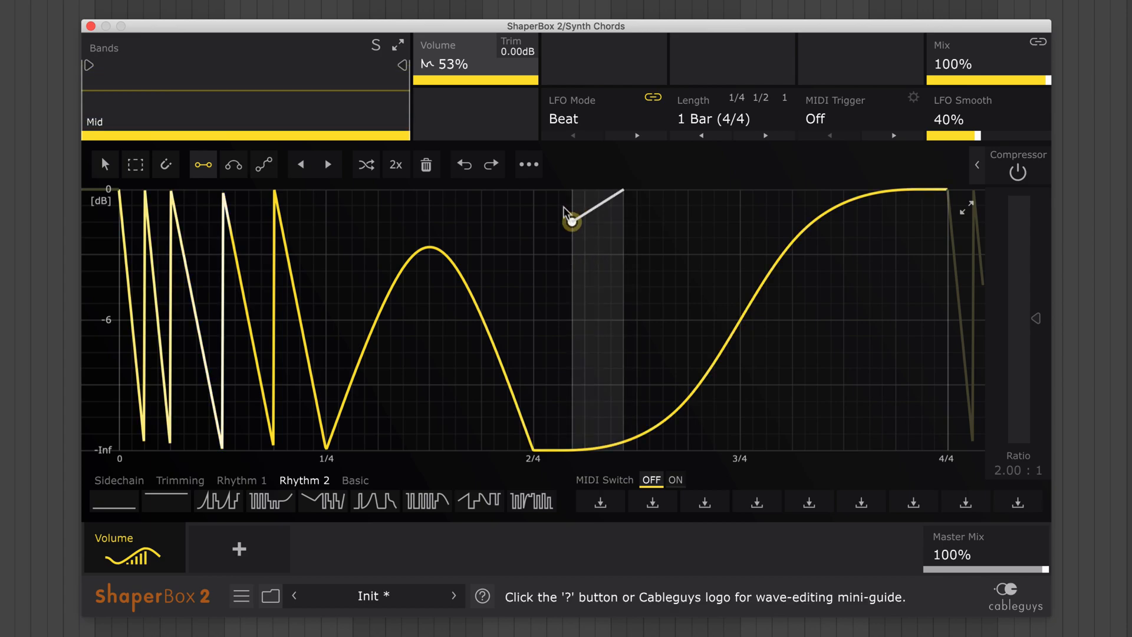
left_click(528, 164)
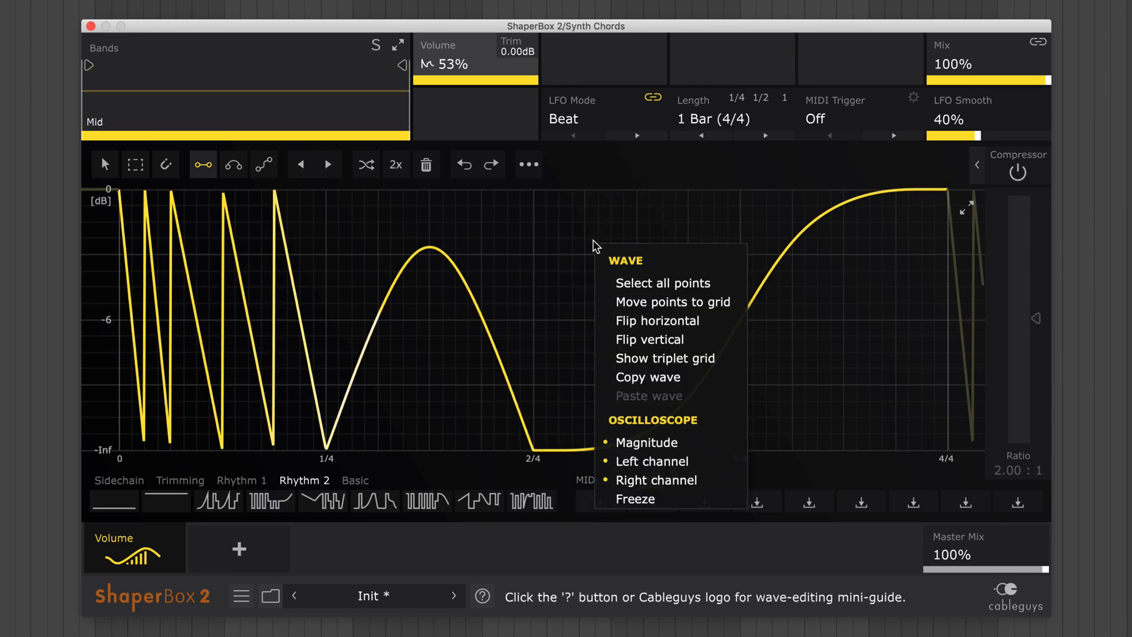
mouse_move(614, 249)
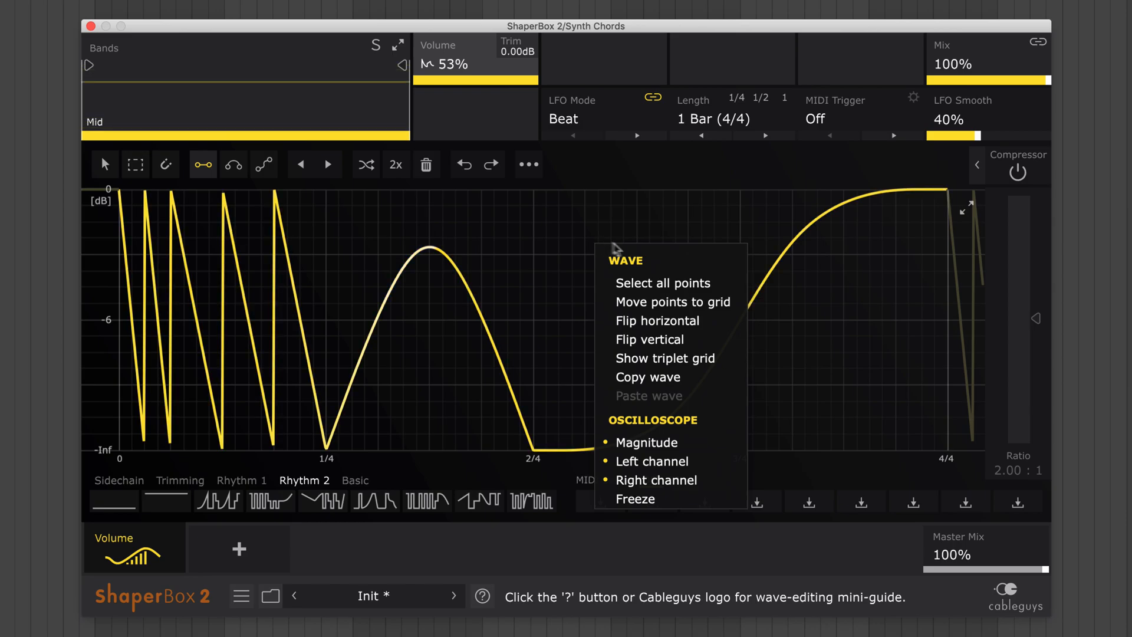
mouse_move(671, 340)
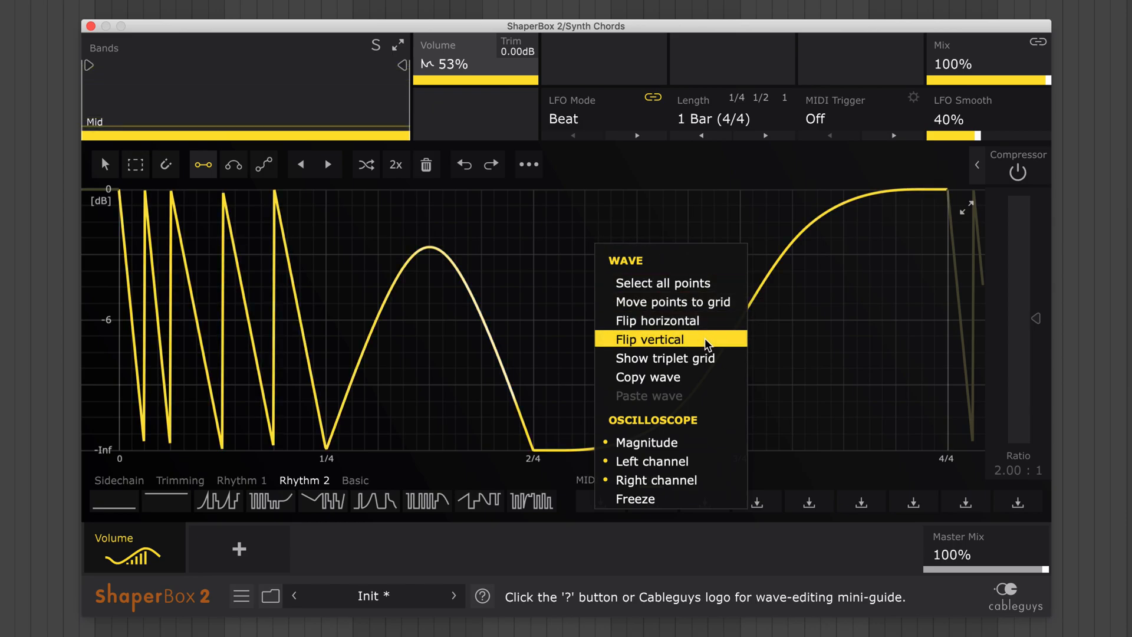
left_click(649, 340)
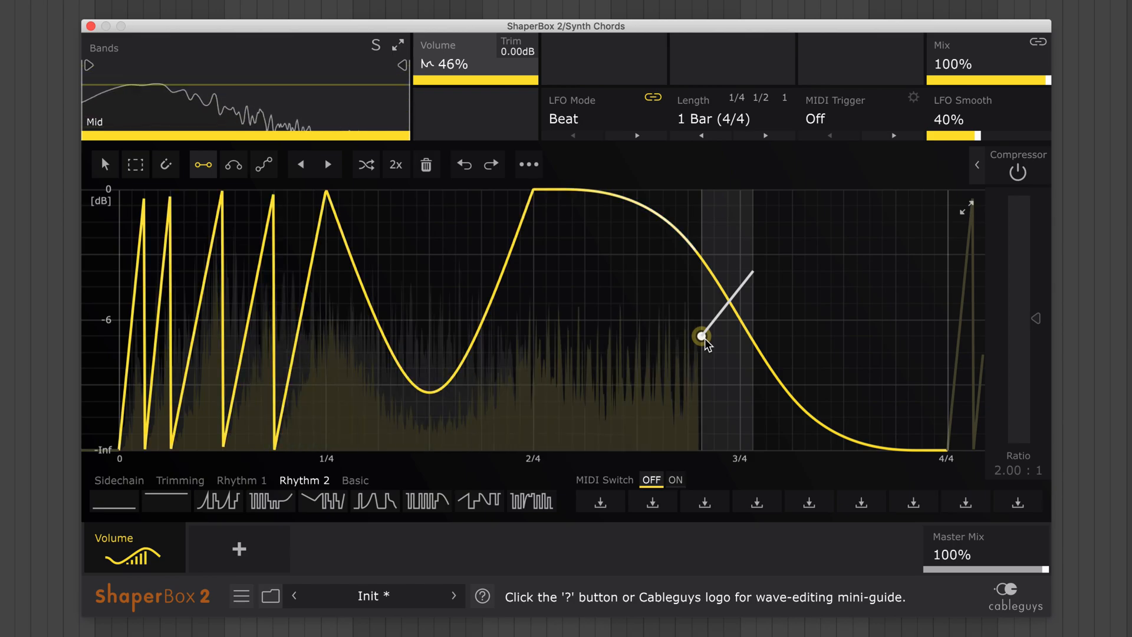
Step: Flip the volume wave horizontally so the sawtooth burst ends the bar
right_click(704, 336)
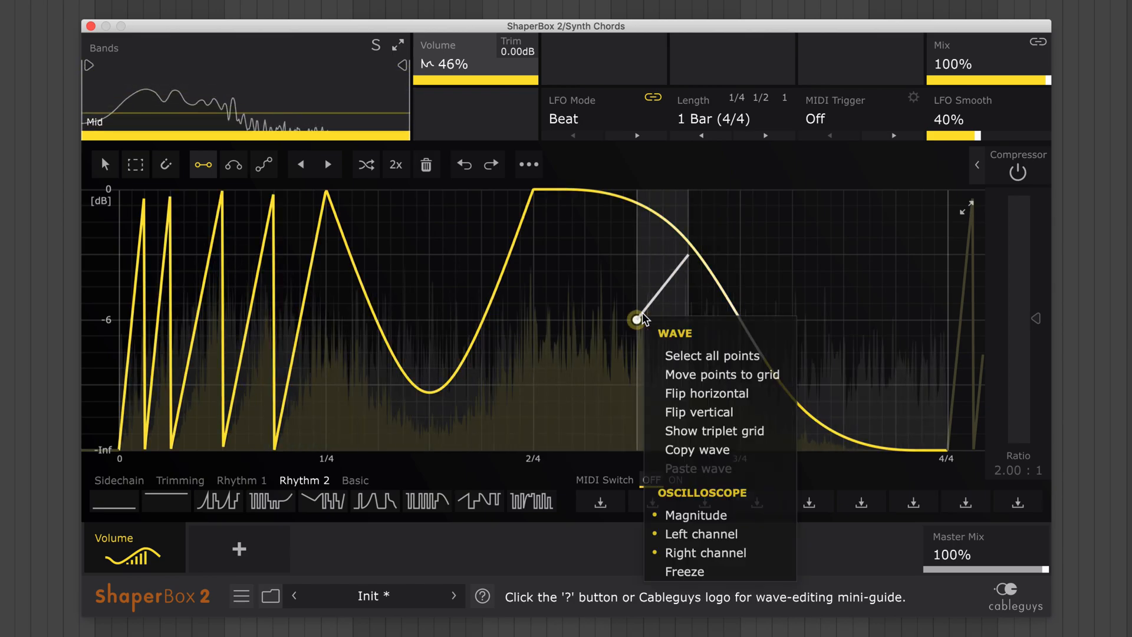
left_click(707, 393)
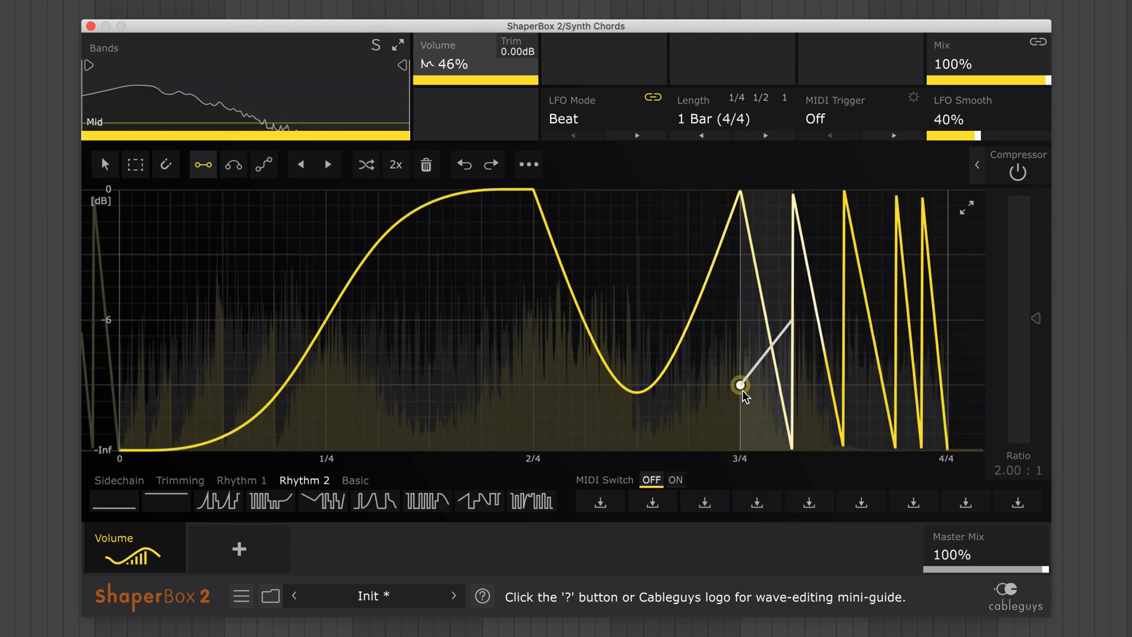
left_click_drag(740, 384, 614, 271)
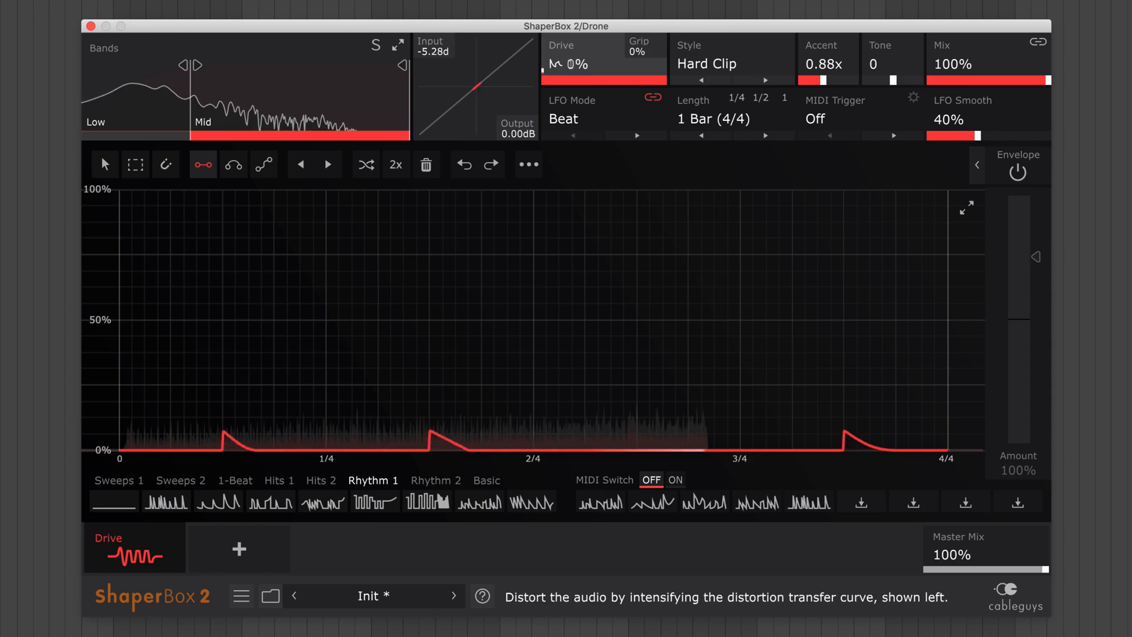
Step: Bend the Rhythm 1 drive spikes' decay curves and reshape the Drive LFO into two triangle peaks
left_click_drag(550, 64, 603, 64)
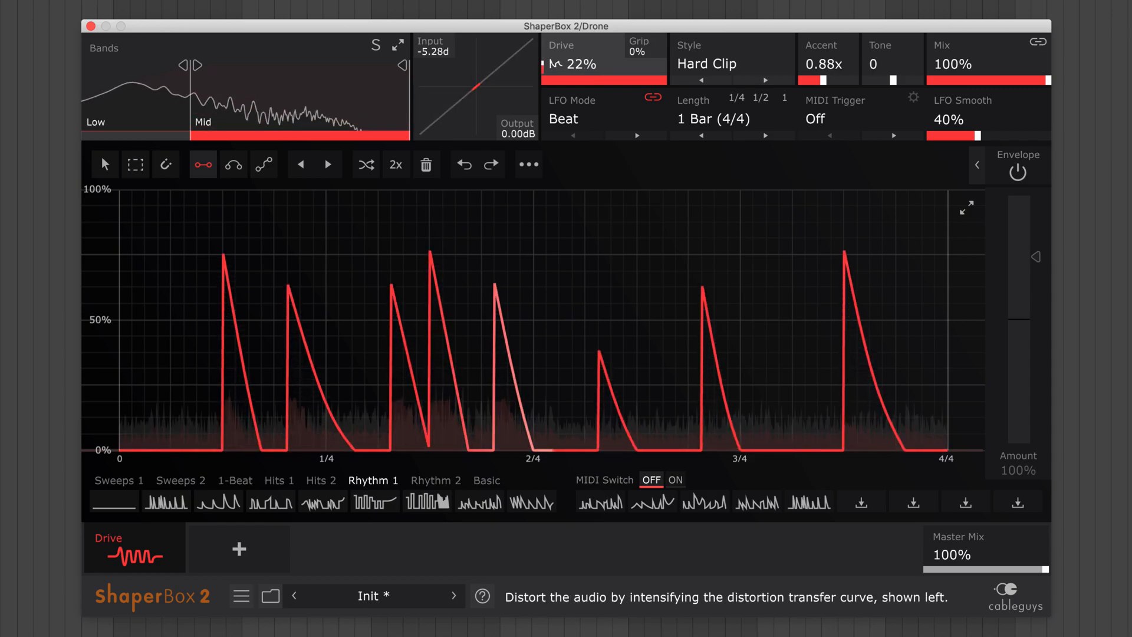
left_click_drag(570, 75, 585, 68)
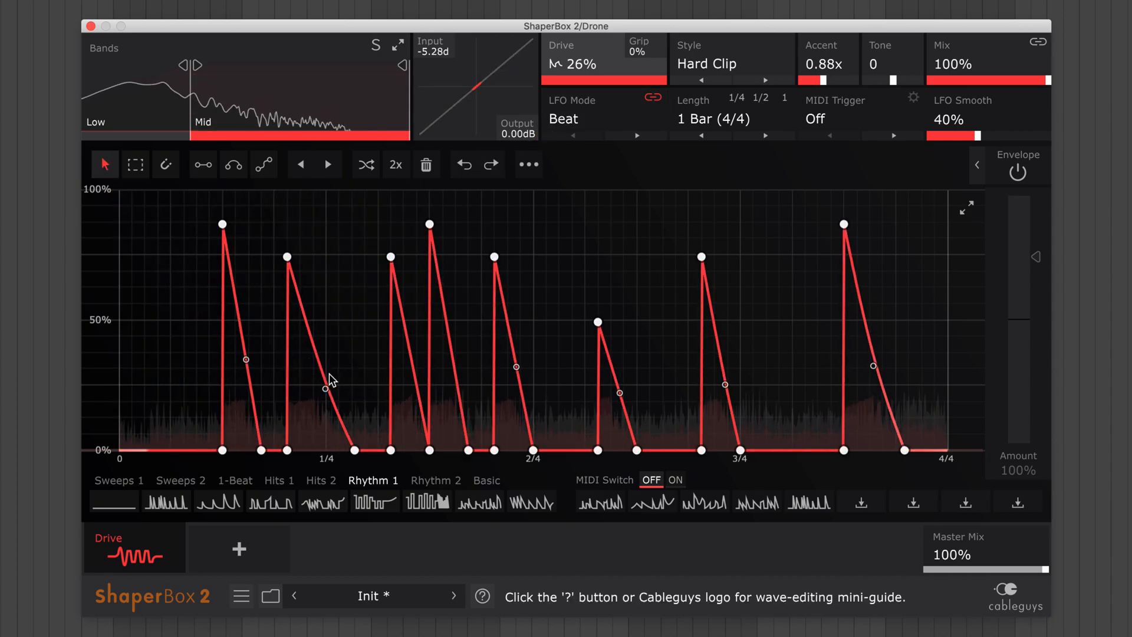
left_click_drag(329, 386, 335, 309)
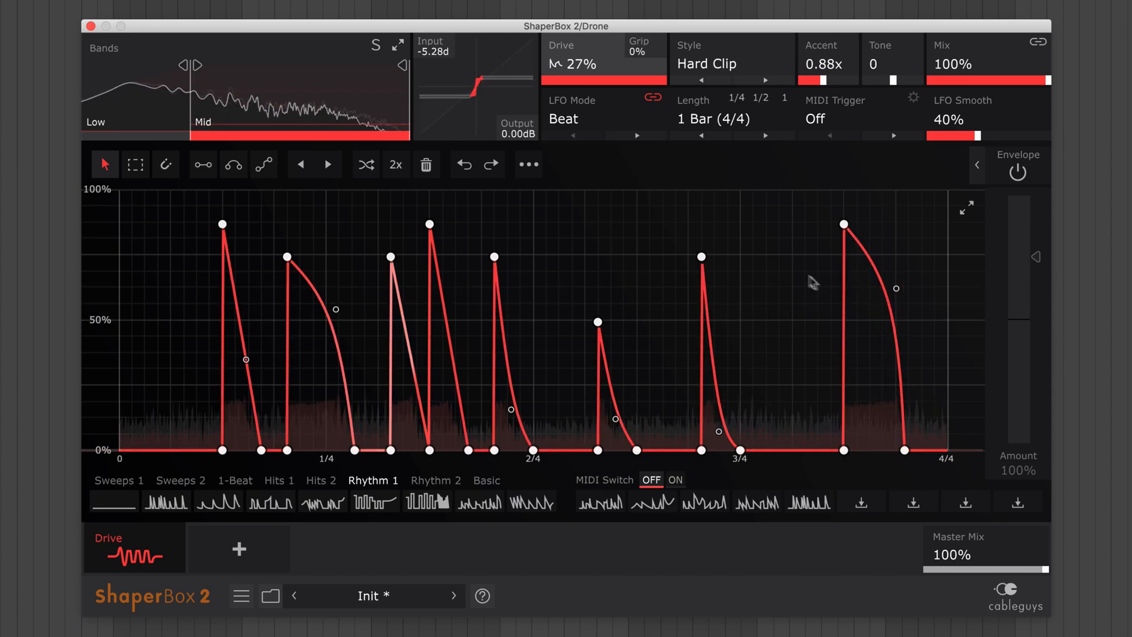
left_click(426, 164)
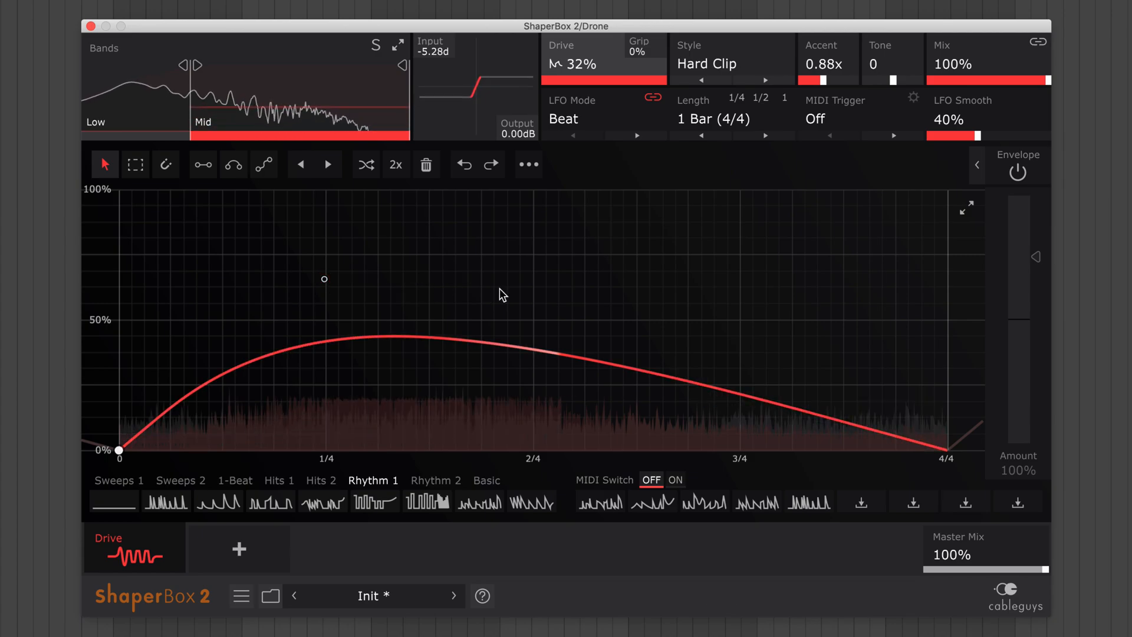
mouse_move(343, 283)
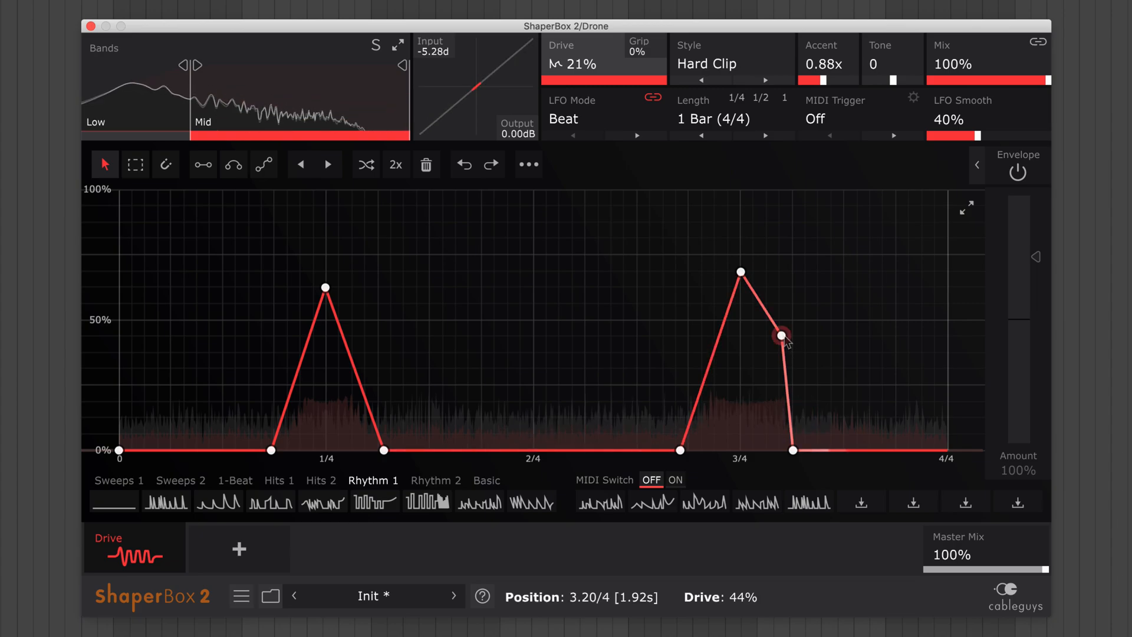
Step: Drag the peak and base points so the first peak ramps to a sharp drop at 1/4, then a long ramp to the later peak
left_click_drag(780, 336, 793, 450)
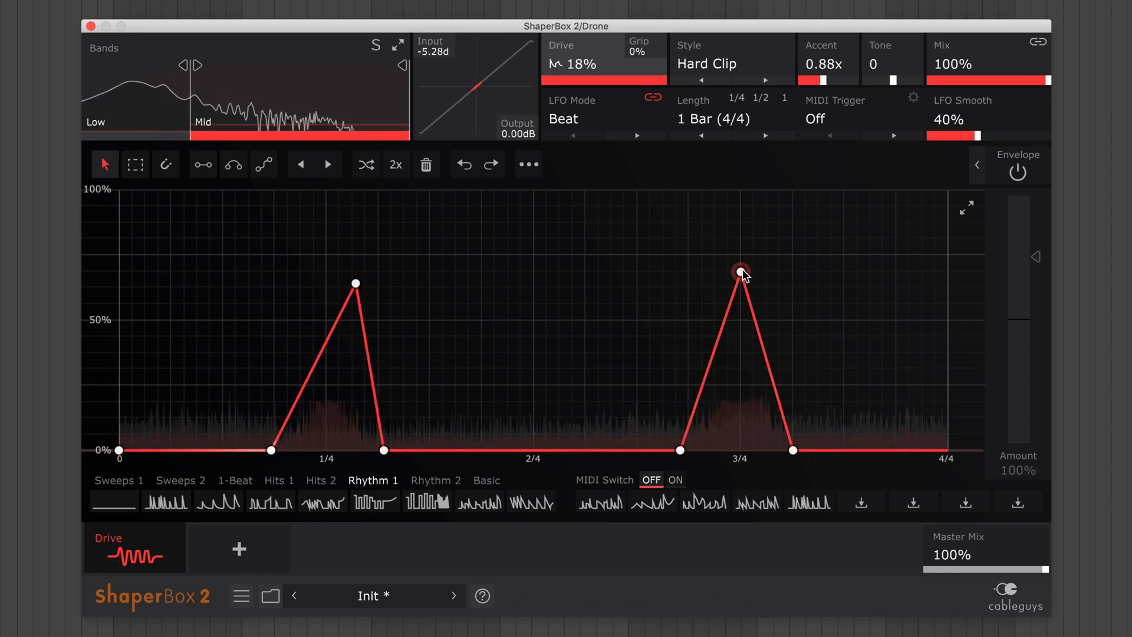
left_click_drag(740, 273, 785, 276)
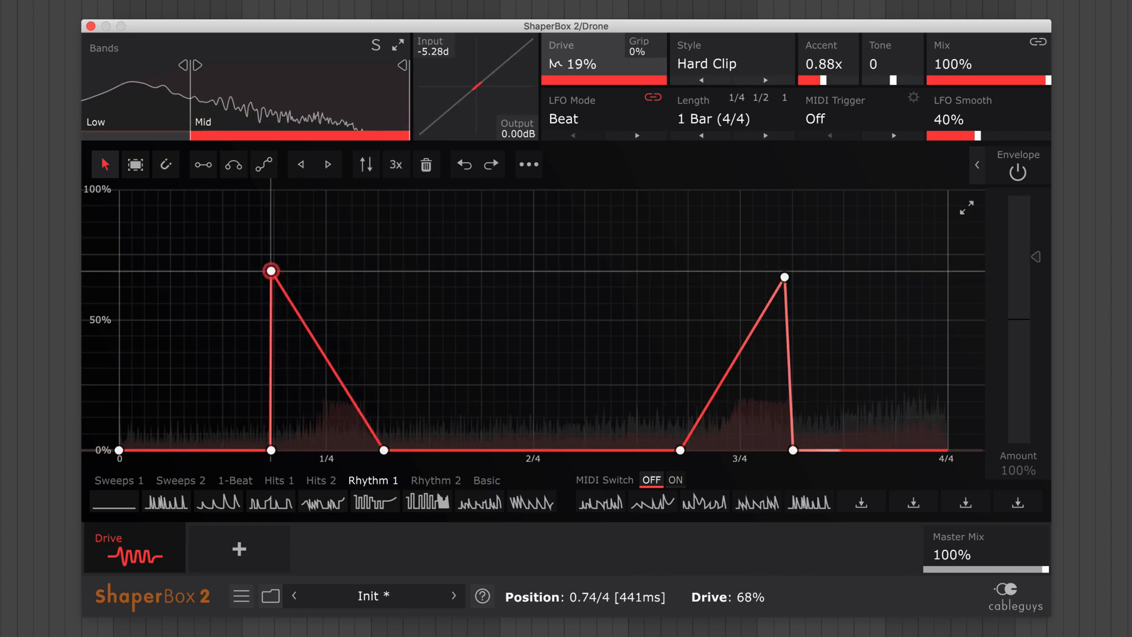
left_click_drag(271, 271, 340, 271)
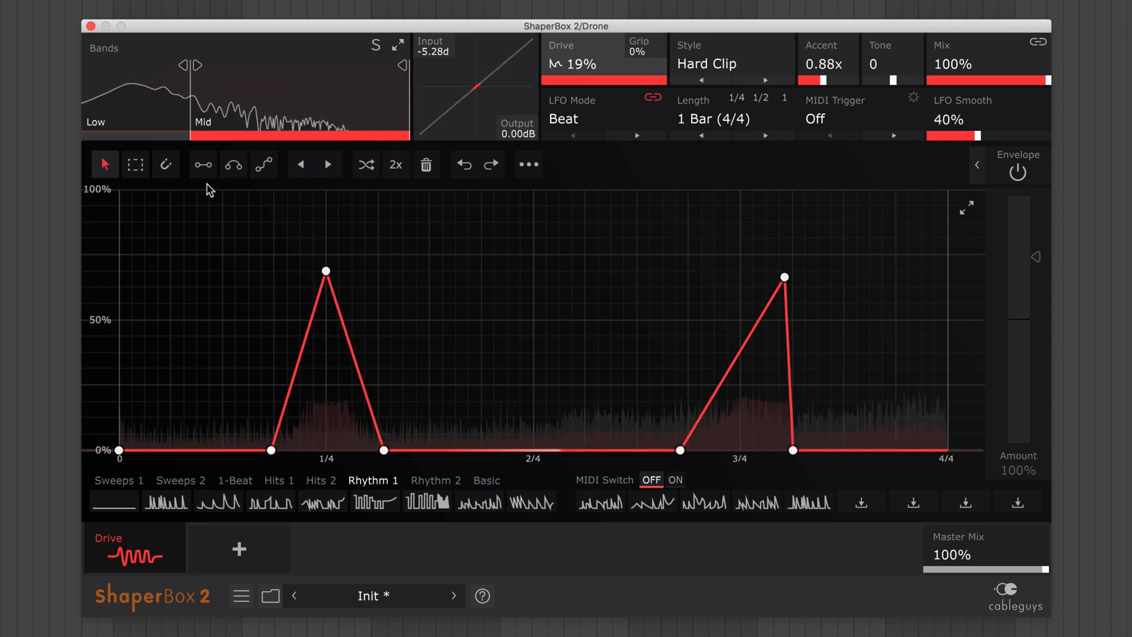
left_click_drag(785, 277, 739, 270)
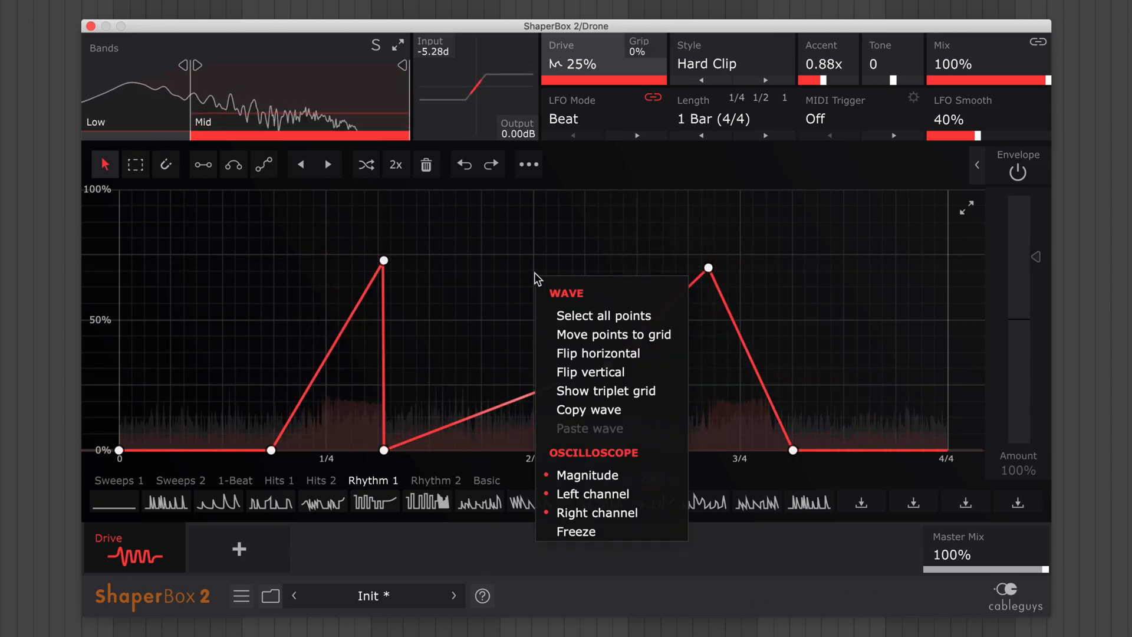
mouse_move(613, 334)
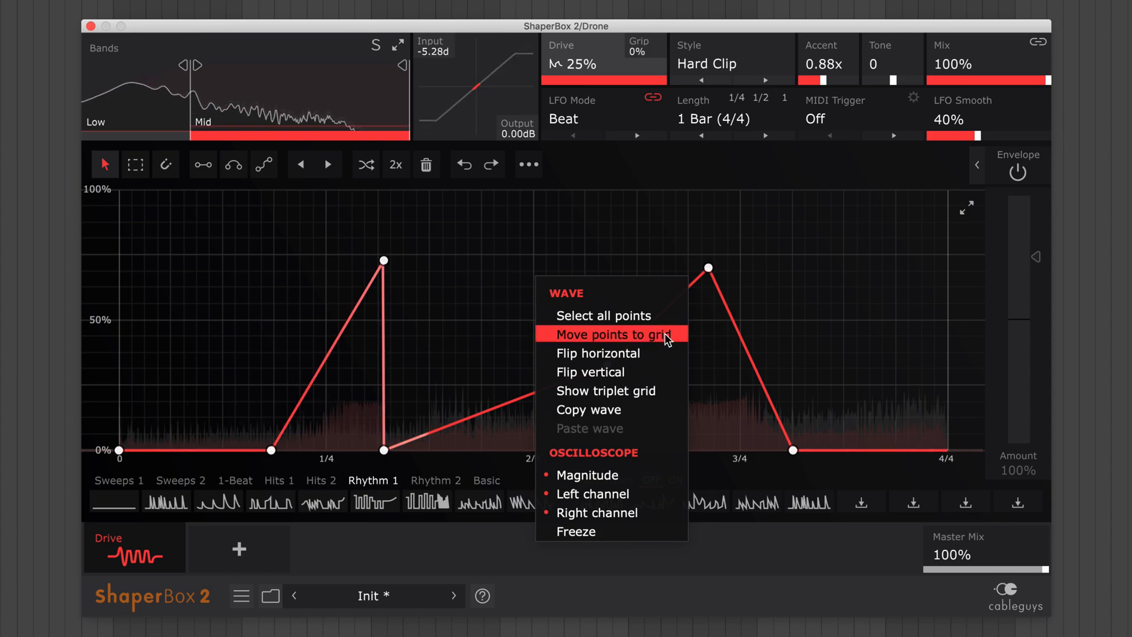
Step: Snap the Drive wave points to the grid and add a bend point on the long ramp
left_click(611, 334)
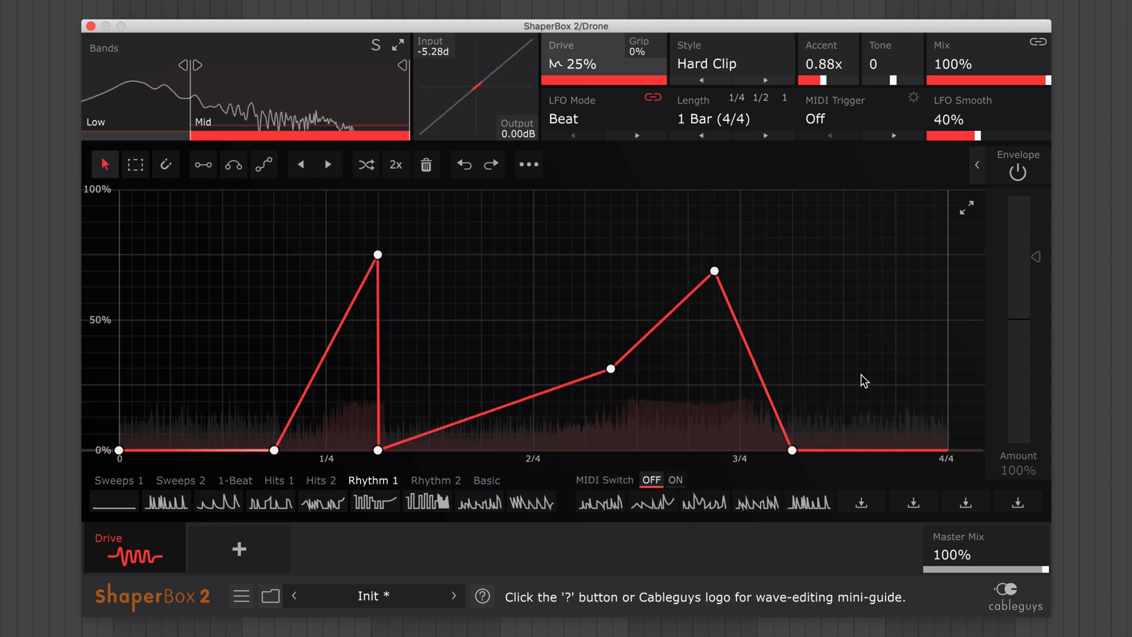
left_click_drag(611, 369, 611, 398)
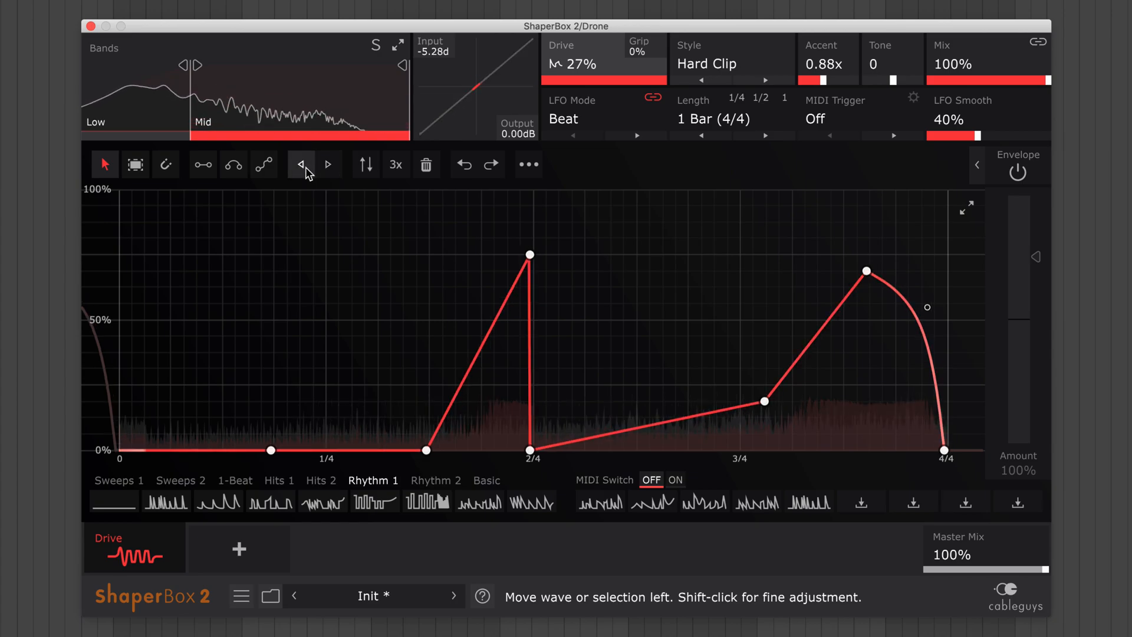
Step: Nudge the whole Drive wave later so its first sharp peak sits just after 2/4
left_click(326, 164)
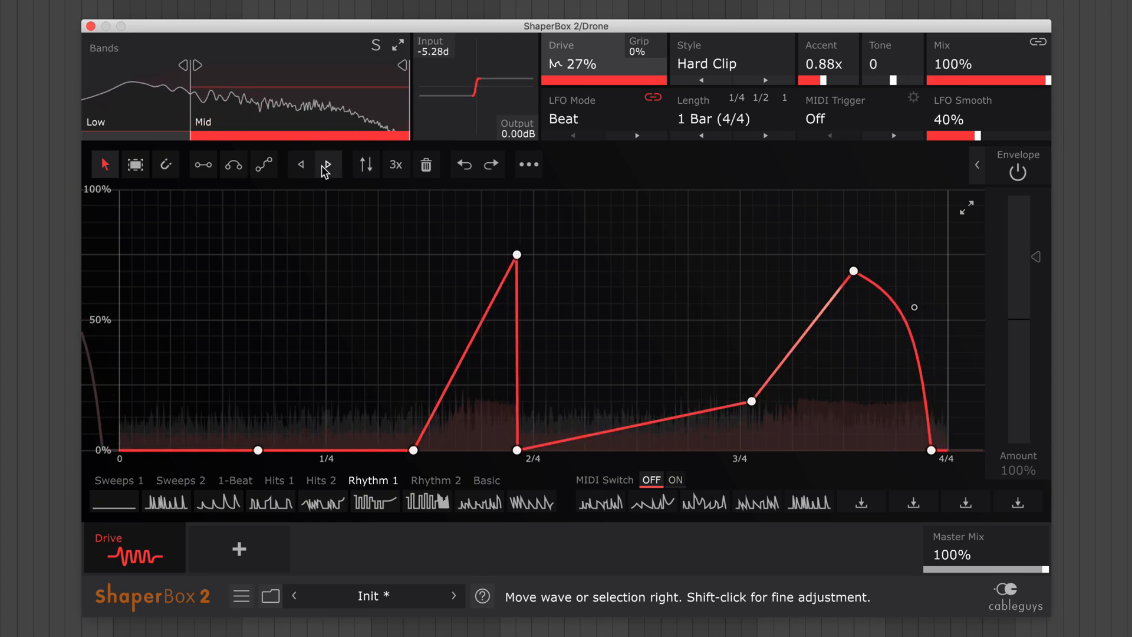
left_click(327, 164)
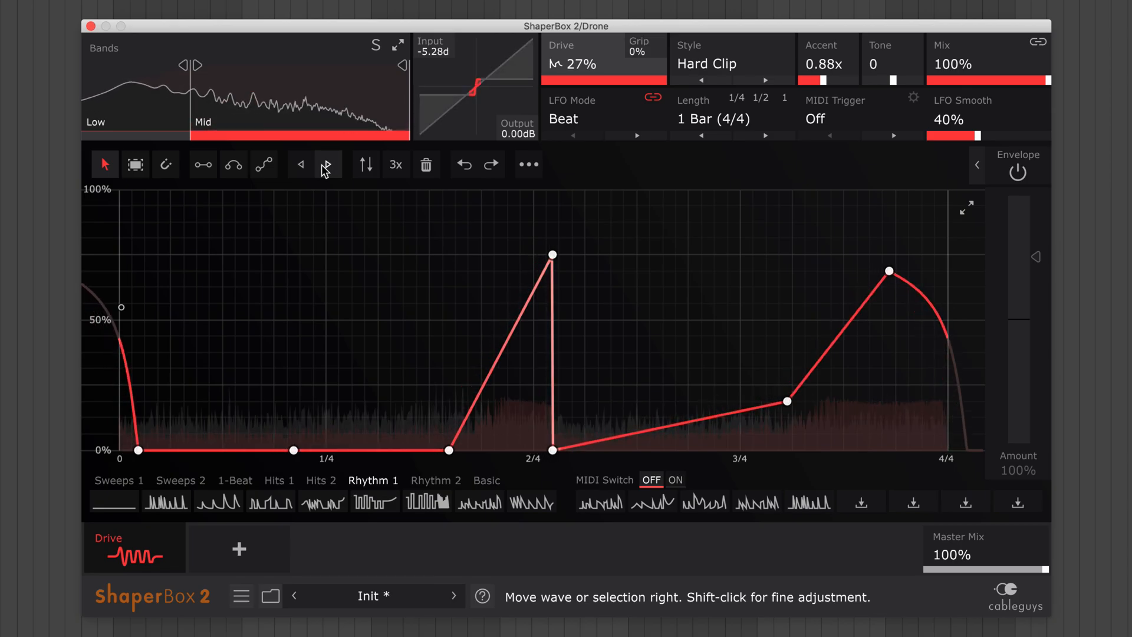
left_click(132, 548)
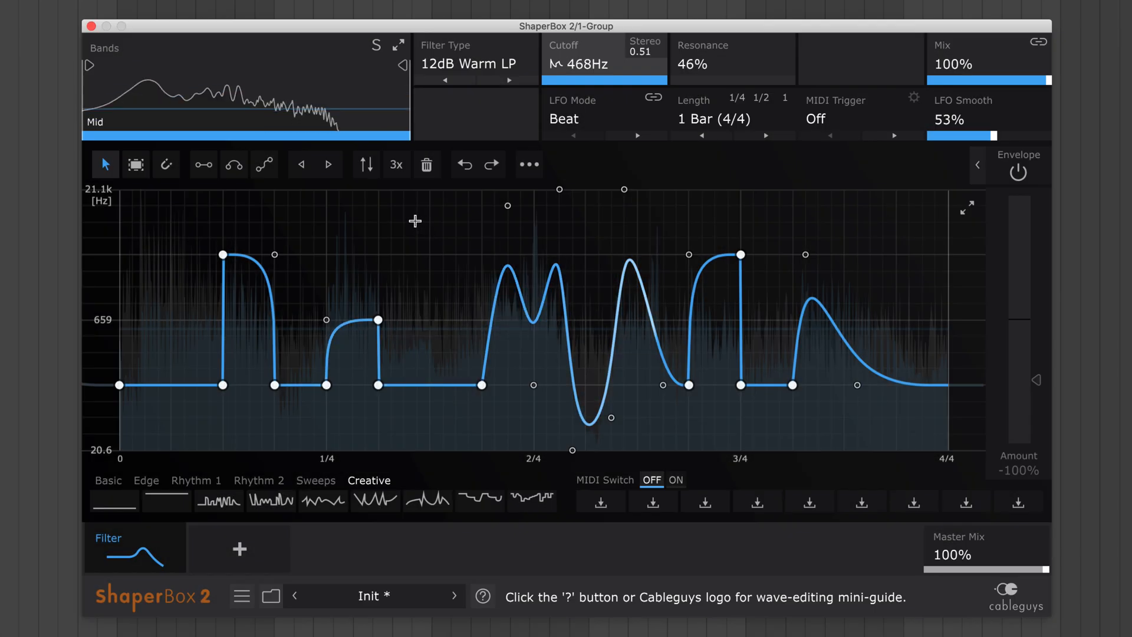
Step: Select the opening points of the Filter cutoff wave and compress them into a small tapered range near 659 Hz
left_click_drag(415, 220, 176, 431)
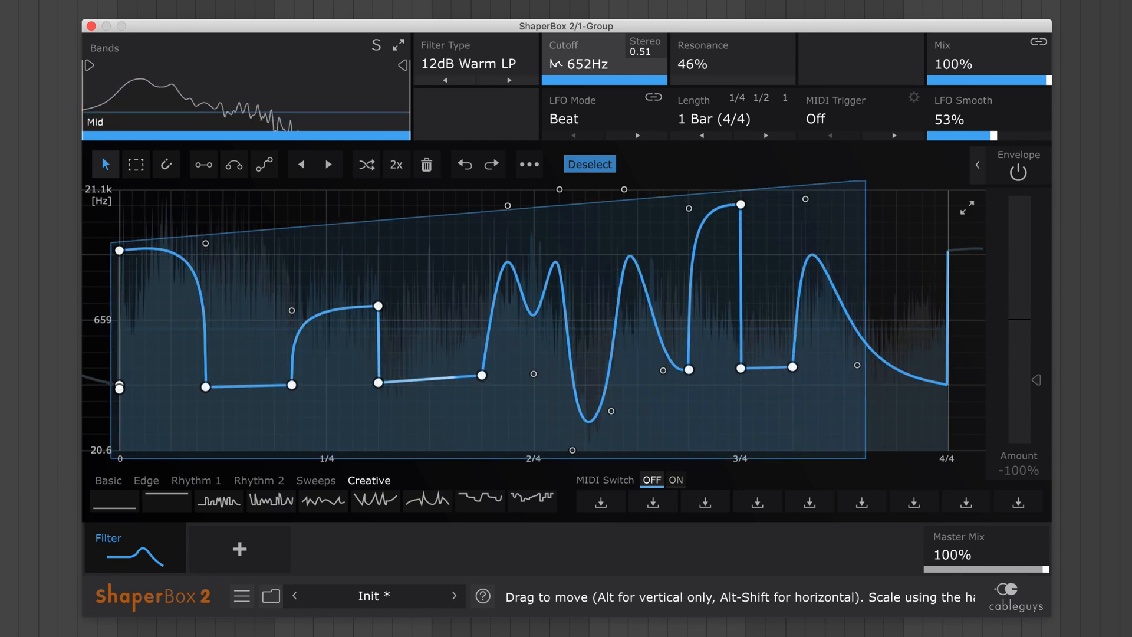
left_click_drag(604, 64, 604, 86)
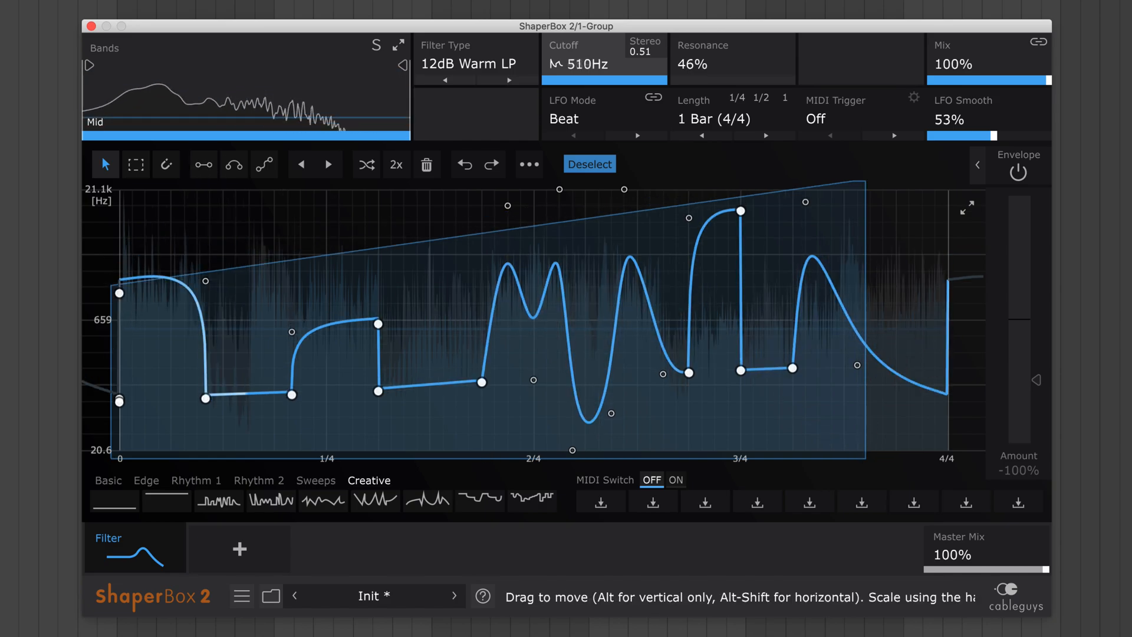
left_click_drag(740, 209, 740, 216)
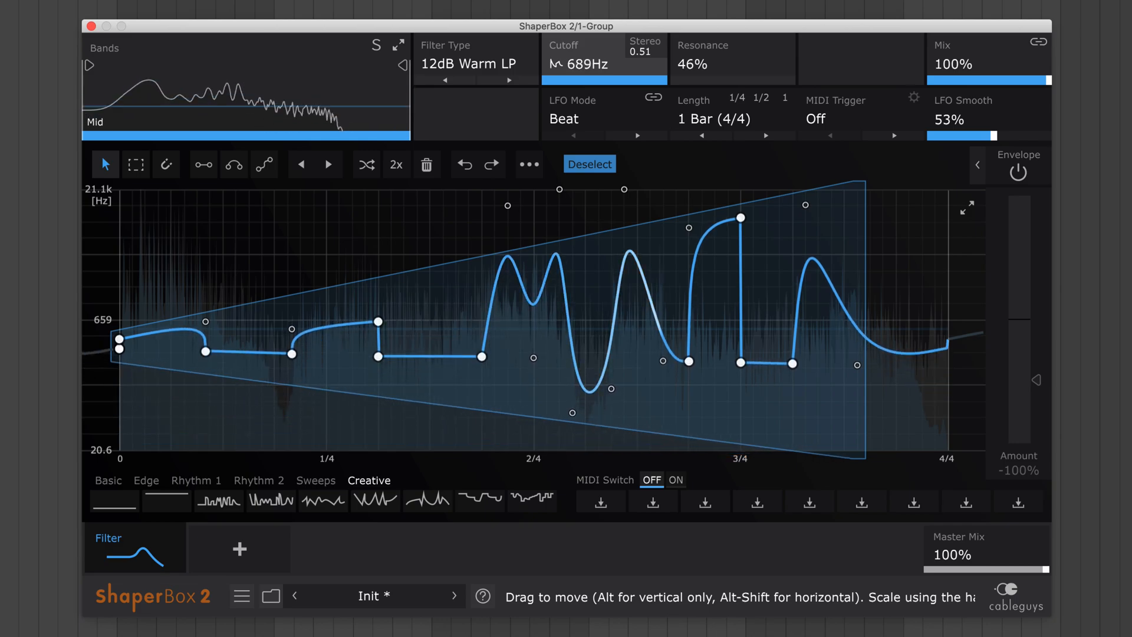
left_click_drag(123, 354, 112, 380)
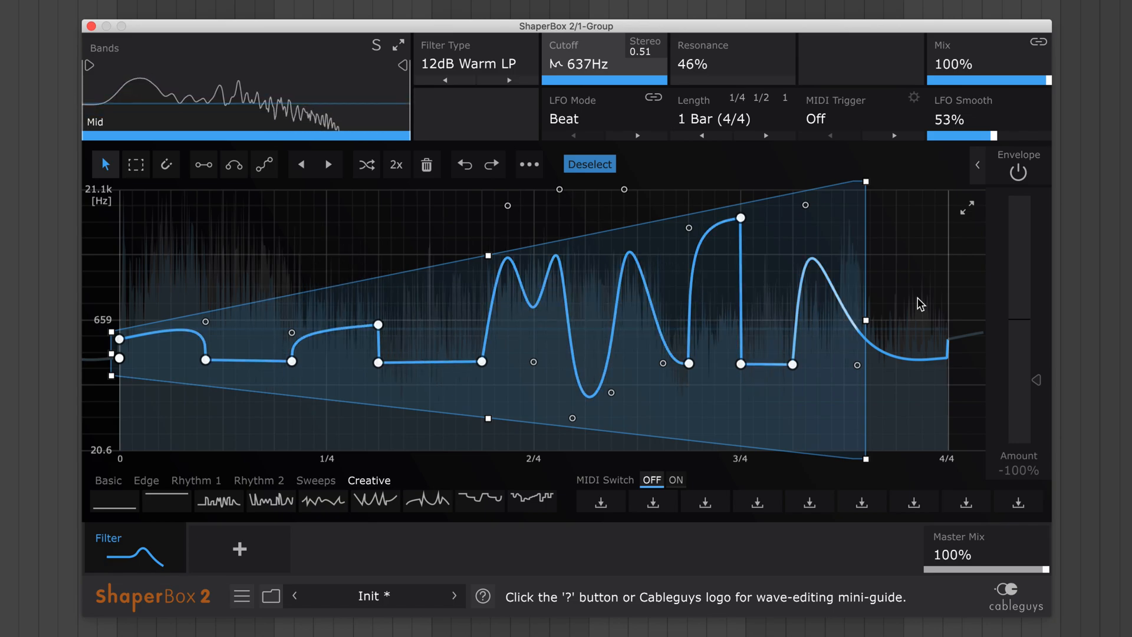
left_click(528, 164)
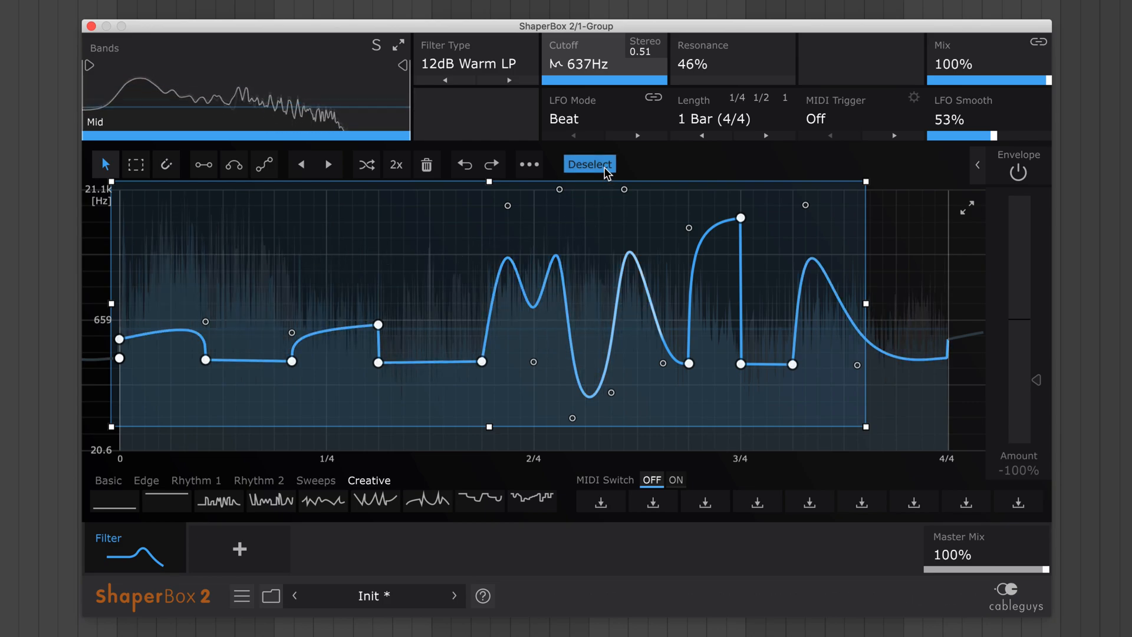
Step: Deselect, delete the opening points of the Filter wave, then undo the deletion
left_click(589, 164)
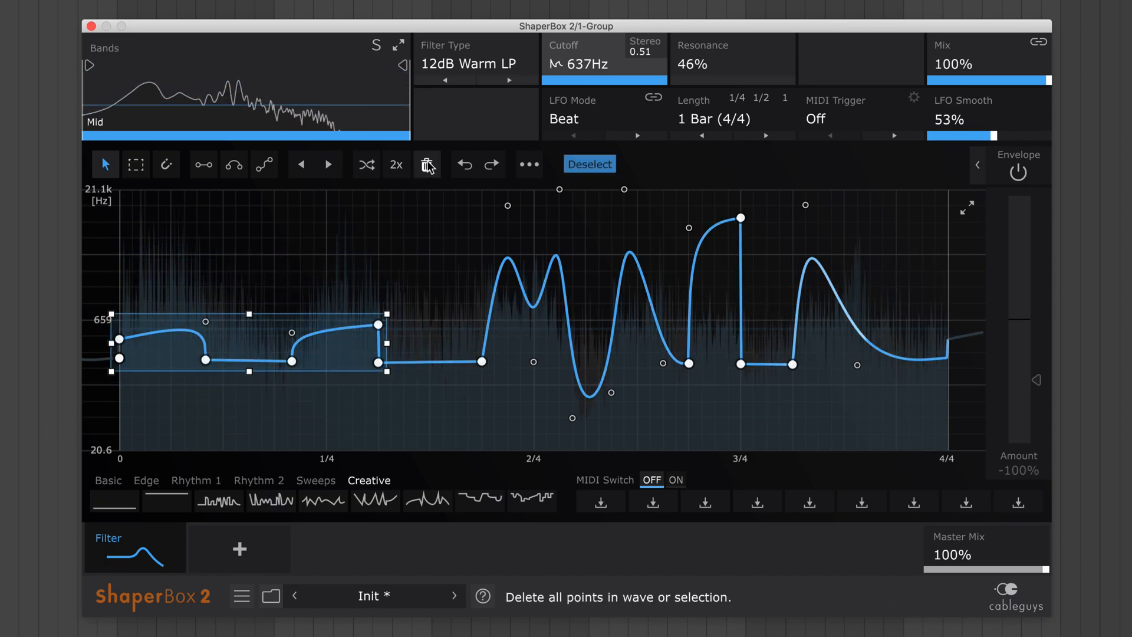
left_click(427, 164)
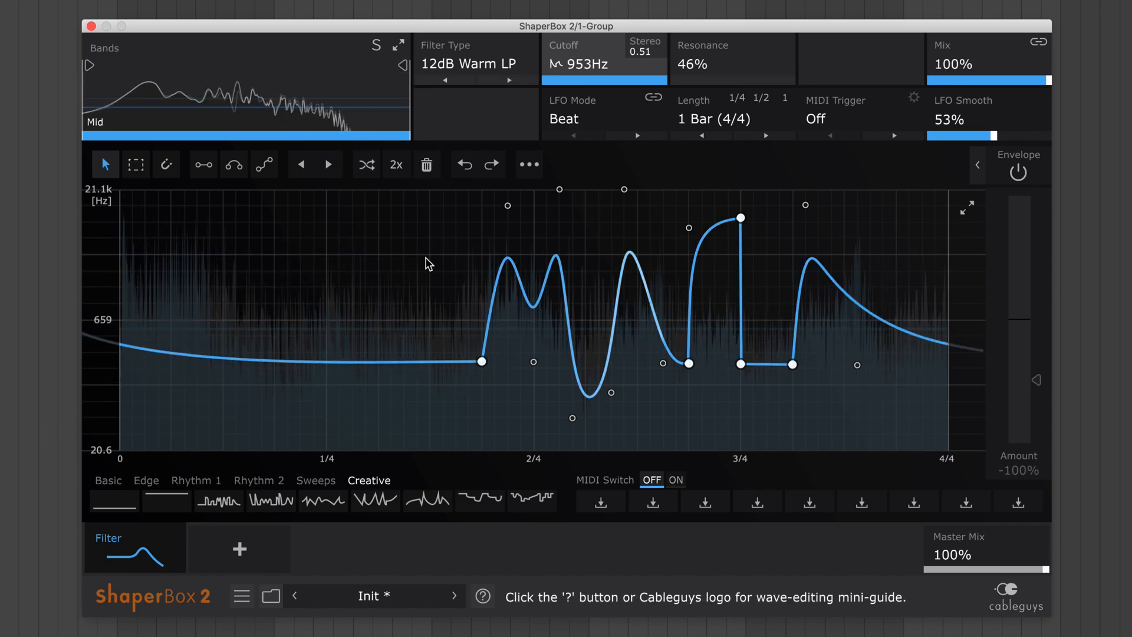
left_click(463, 164)
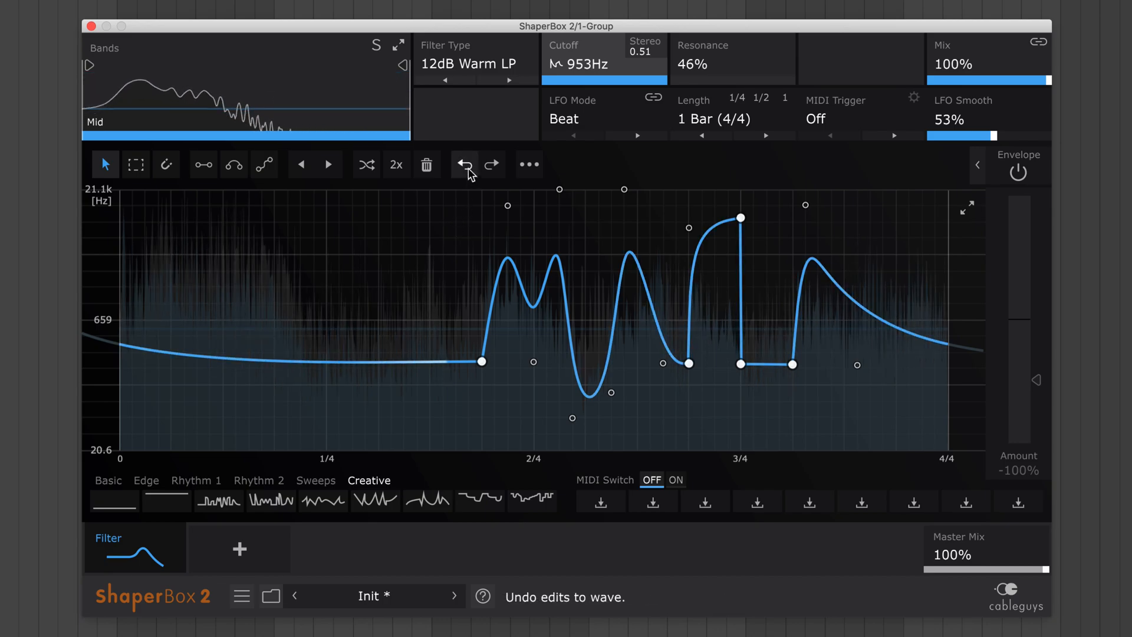
left_click(463, 164)
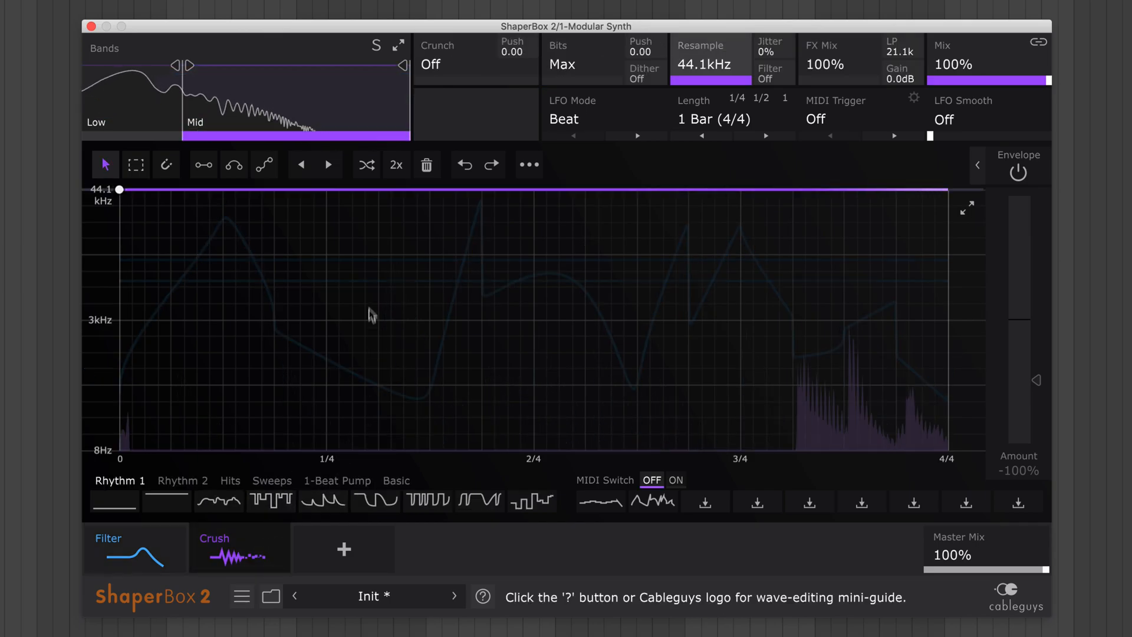
Step: Paste the copied wave into the Crush resample LFO via the wave options menu
right_click(368, 315)
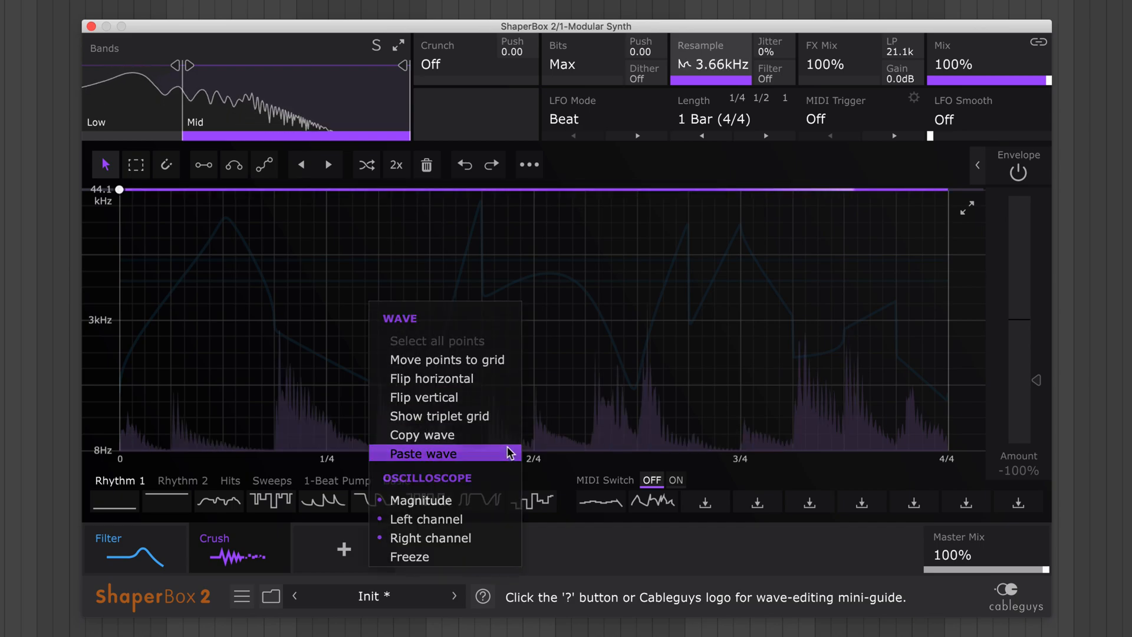
left_click(423, 453)
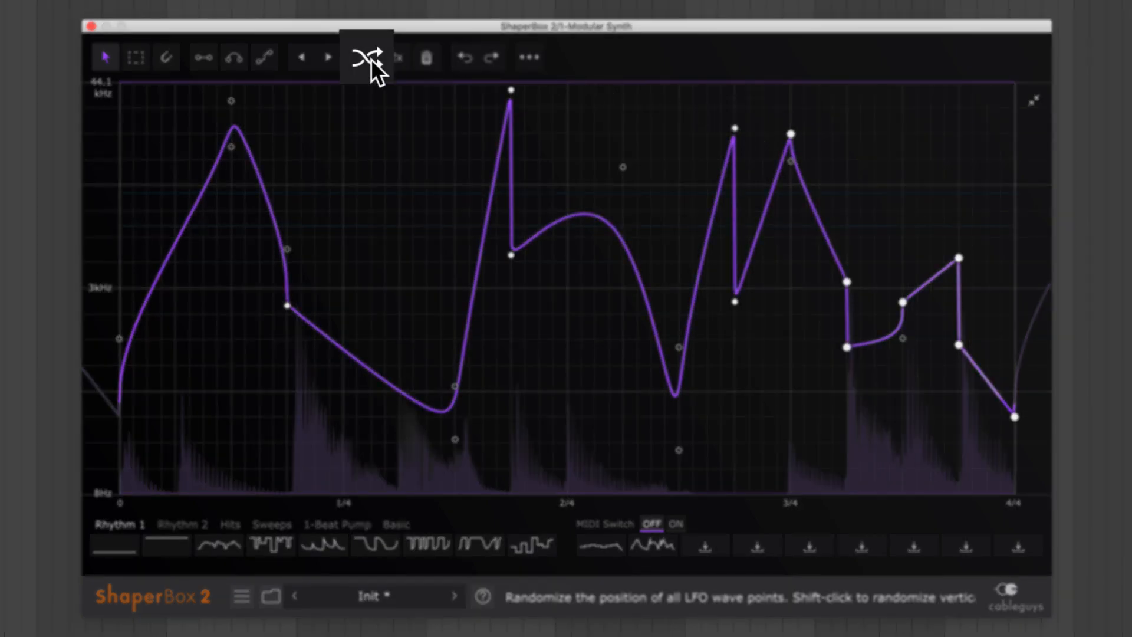
Step: Randomize the Crush resample wave several times, then randomize only the point heights
left_click(367, 58)
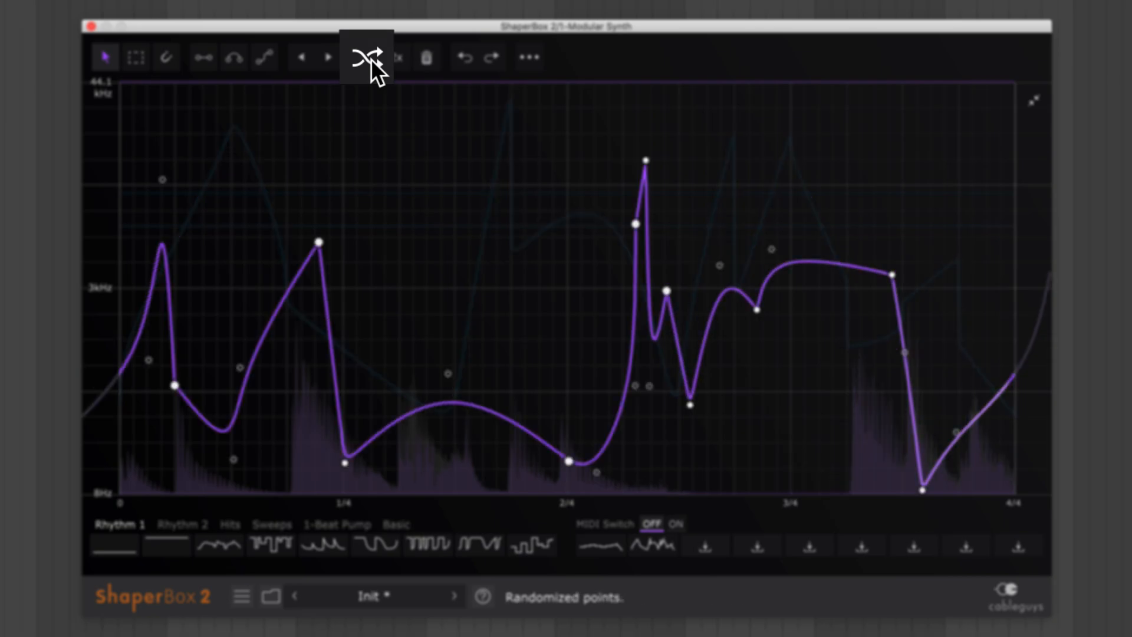
left_click(367, 57)
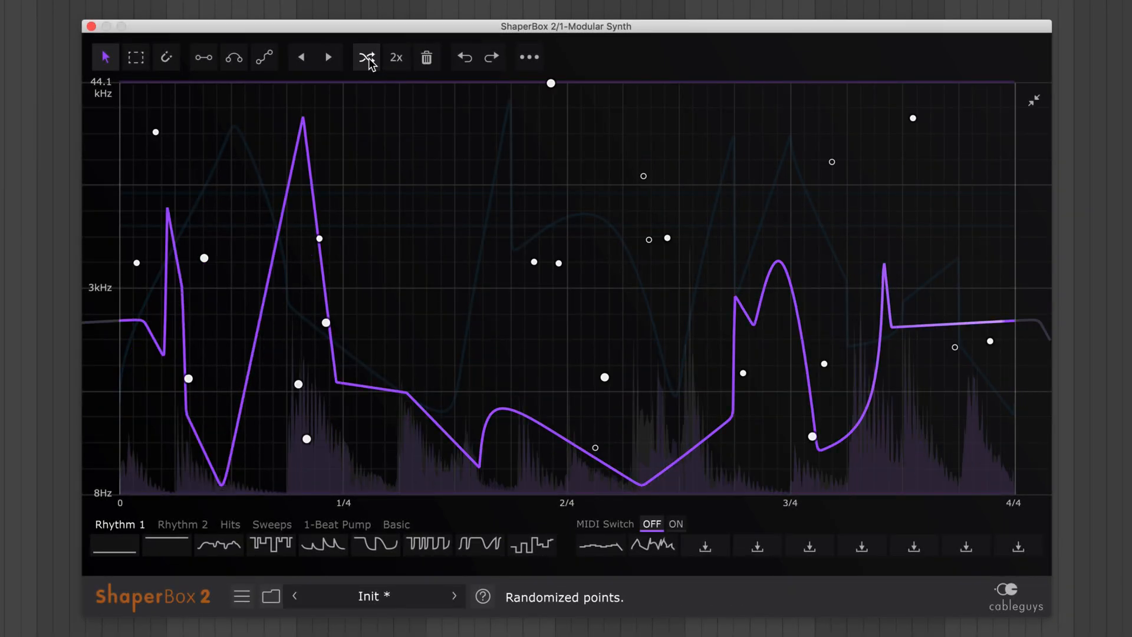
left_click(366, 58)
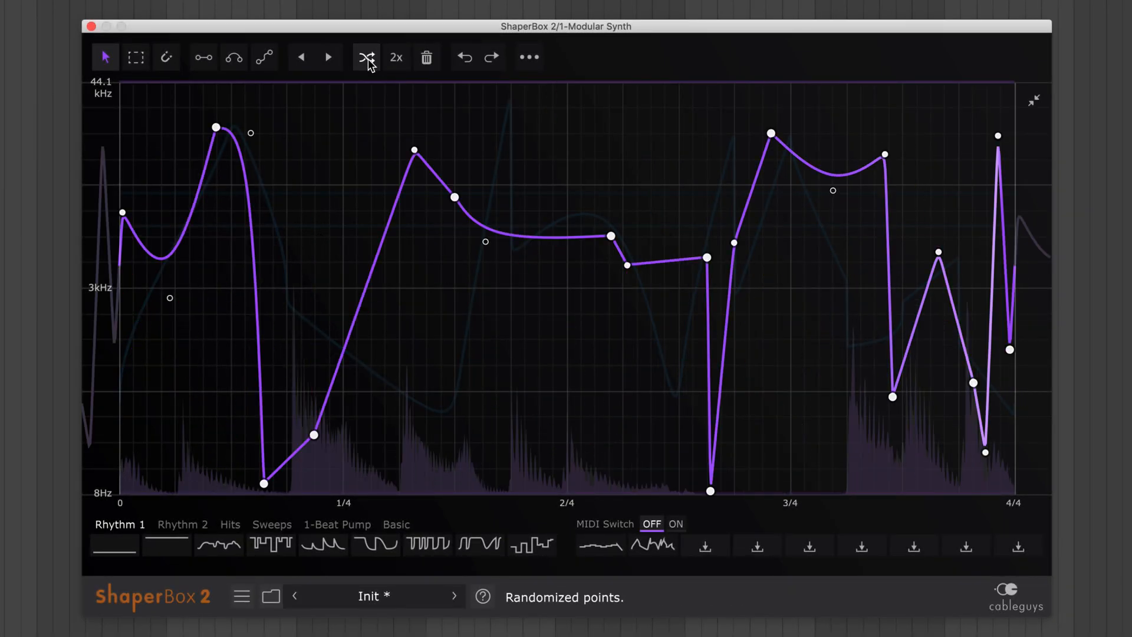
left_click(463, 57)
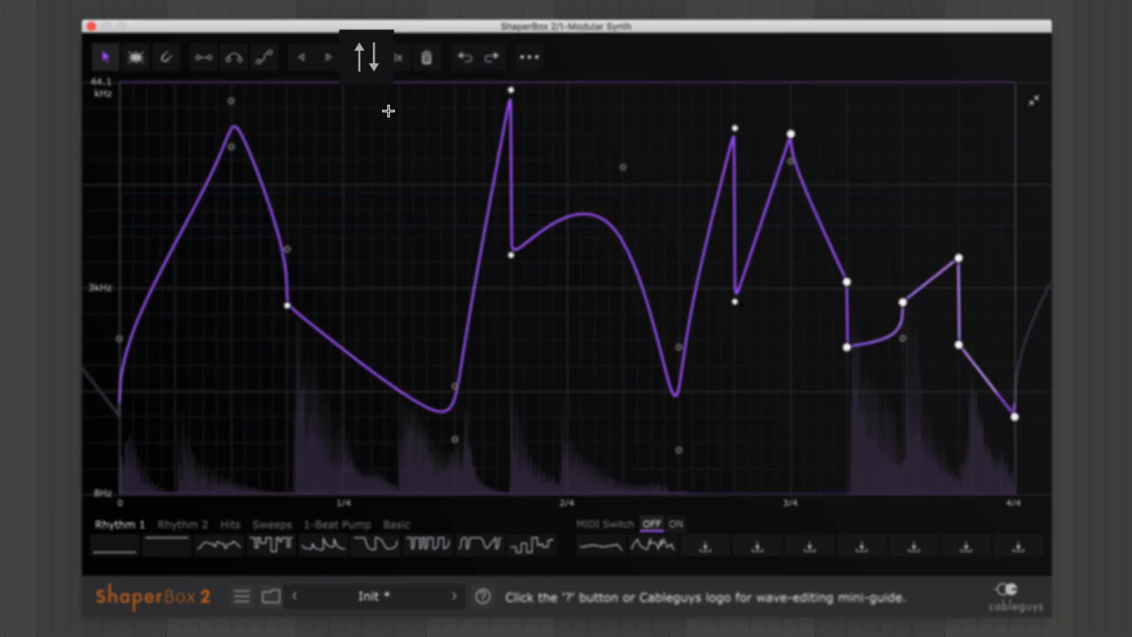
left_click(367, 57)
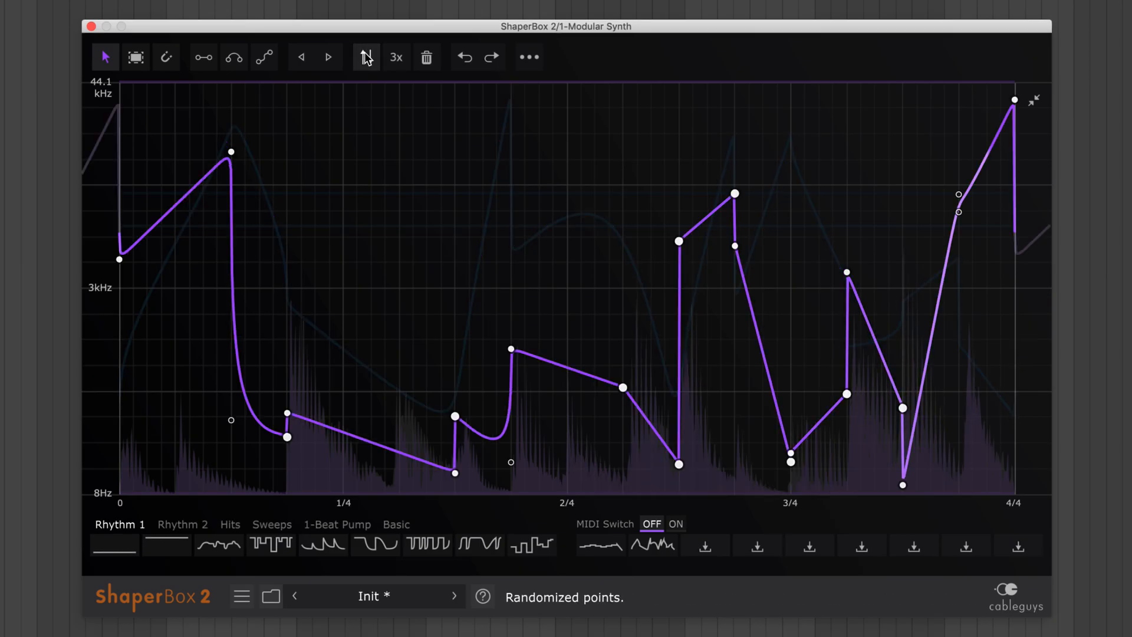
left_click(395, 57)
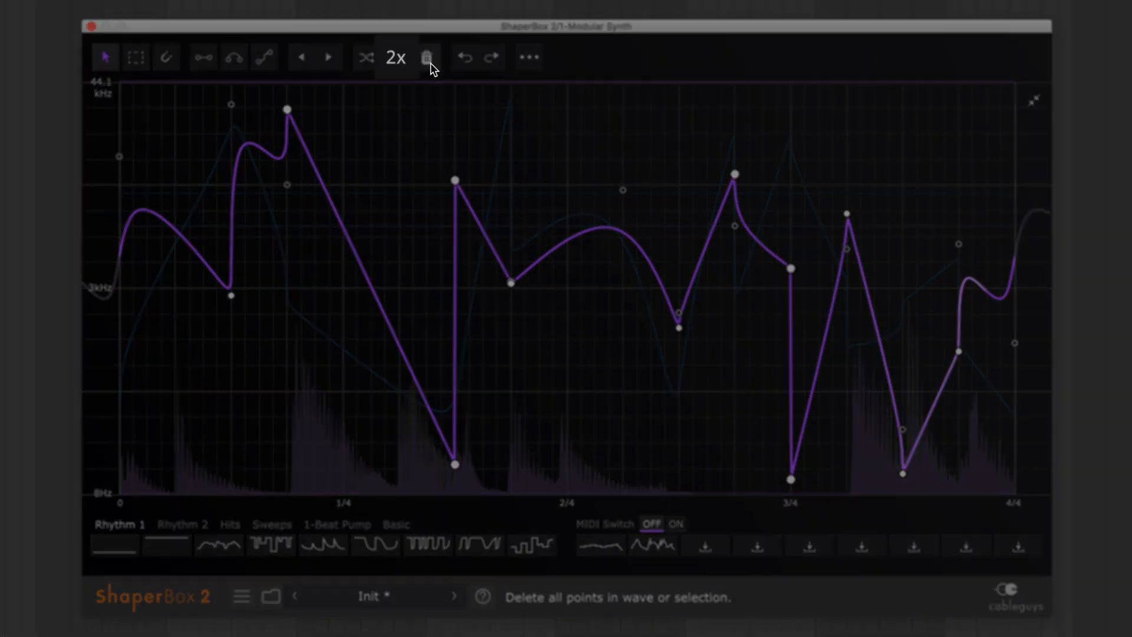
Step: Clear the Crush wave, draw a rising ramp and double it twice into four sawtooth teeth
left_click(428, 58)
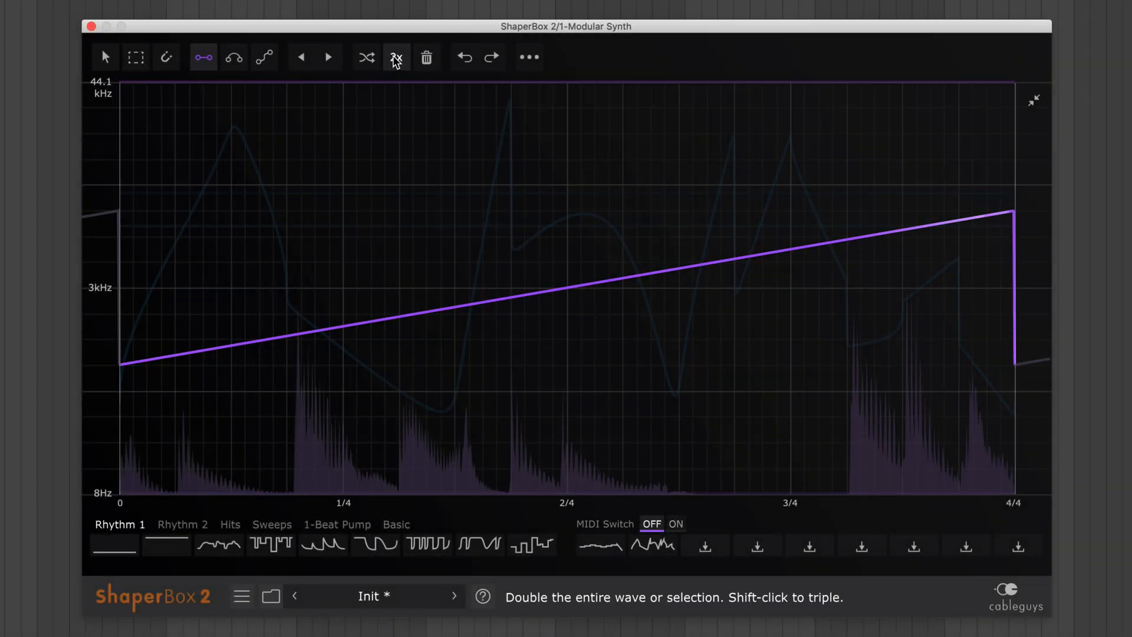
left_click(396, 57)
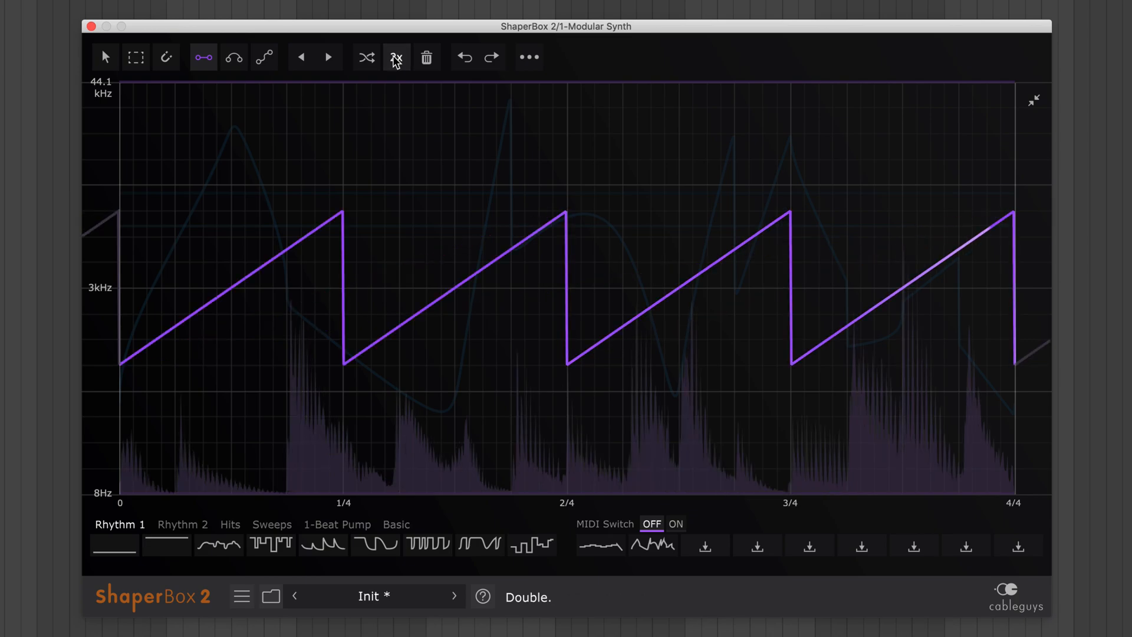
left_click(396, 58)
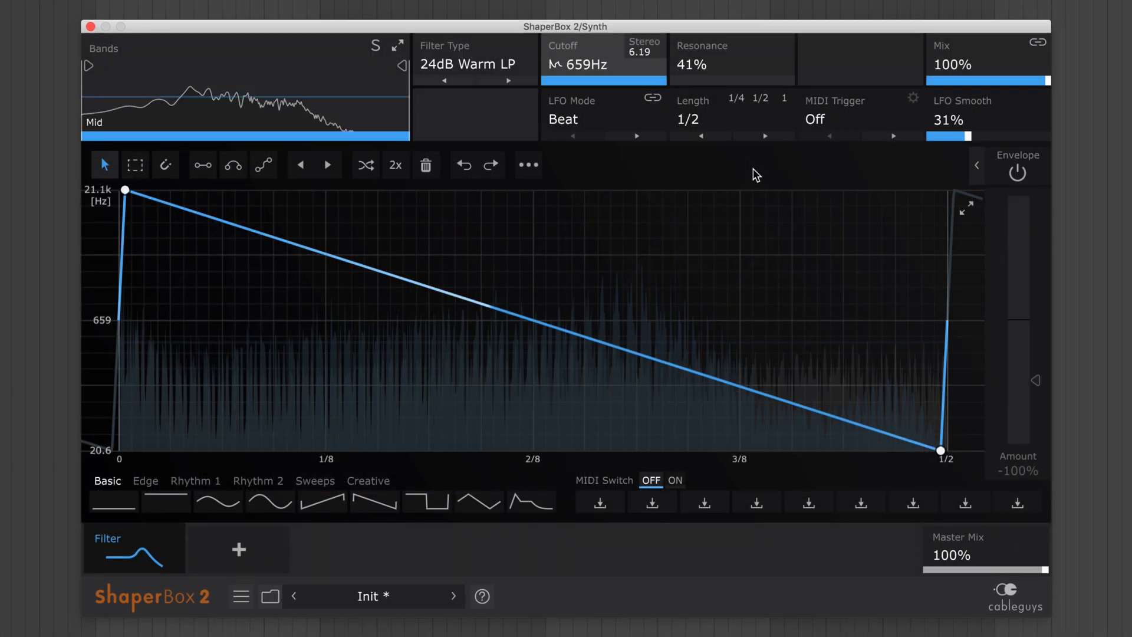
Step: Triple the falling Filter saw and save it into the first MIDI-switchable user wave slot
left_click(395, 165)
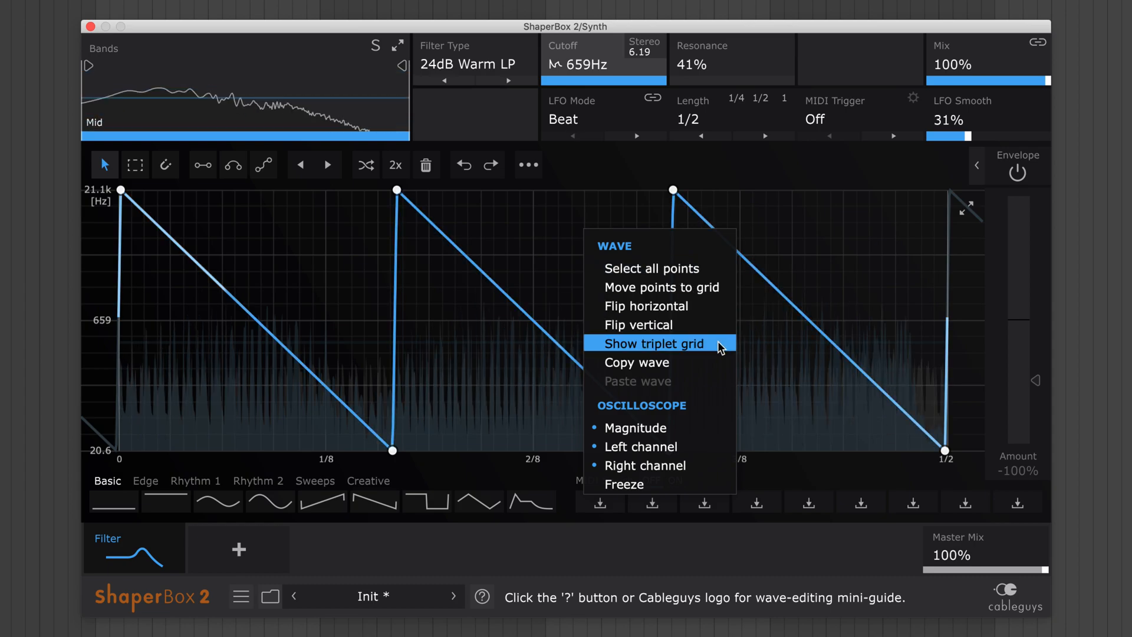
left_click(656, 344)
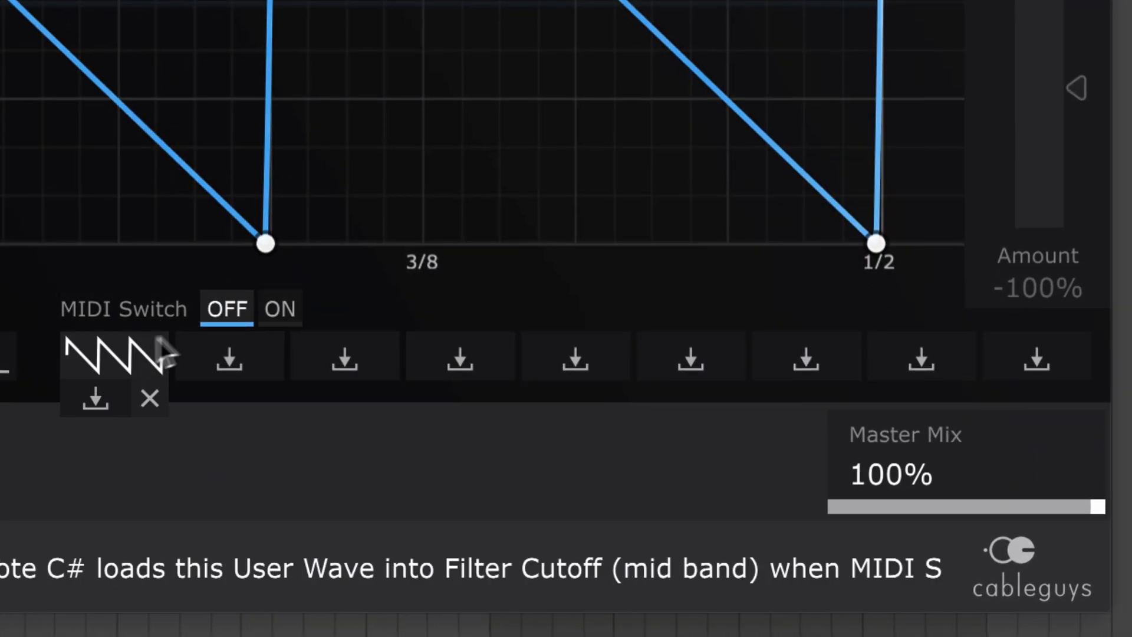
mouse_move(440, 161)
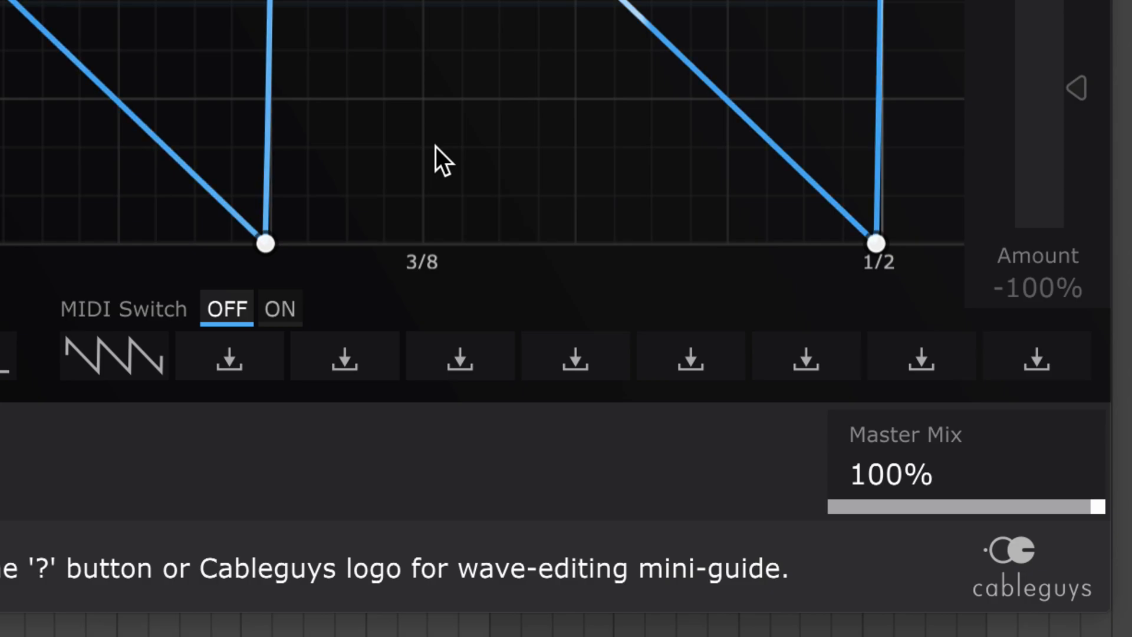
left_click(279, 308)
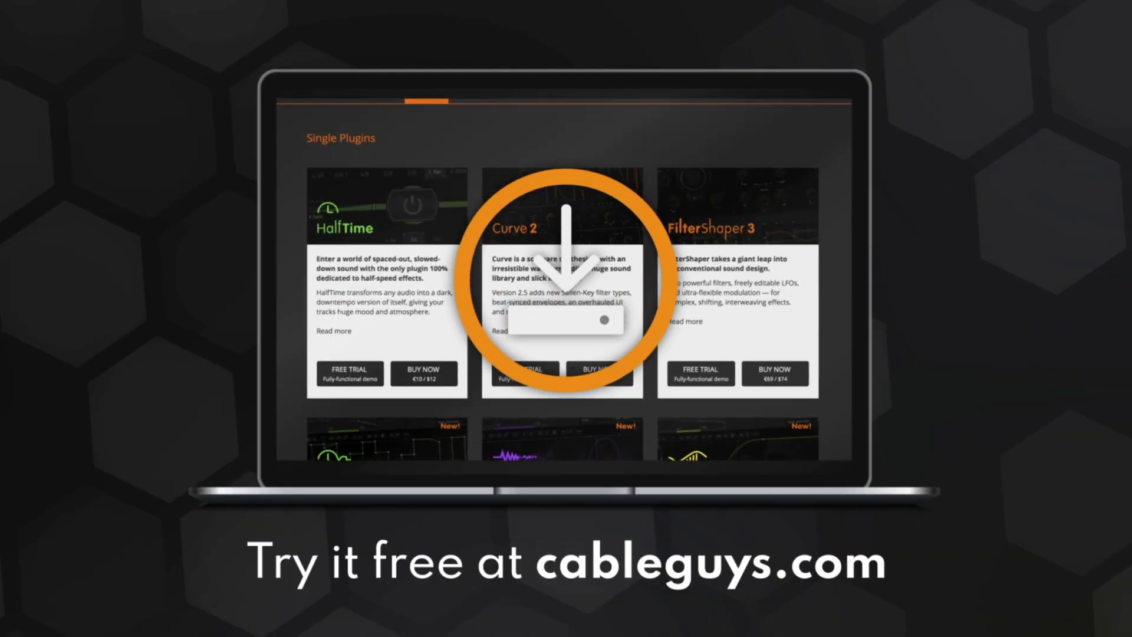
scroll("down", 3)
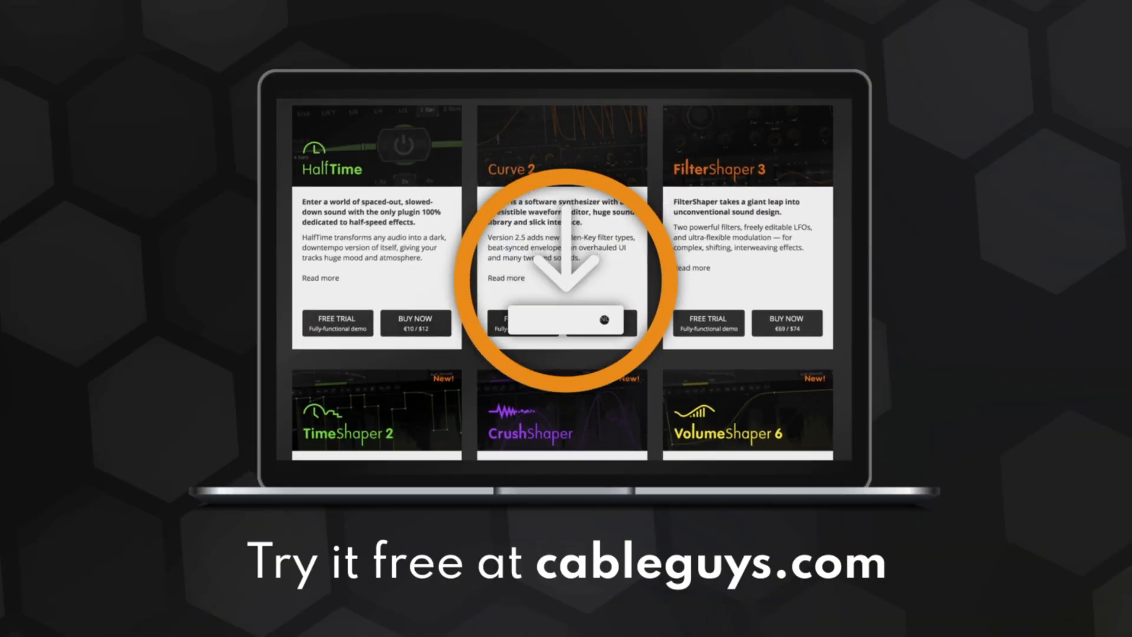
scroll("down", 3)
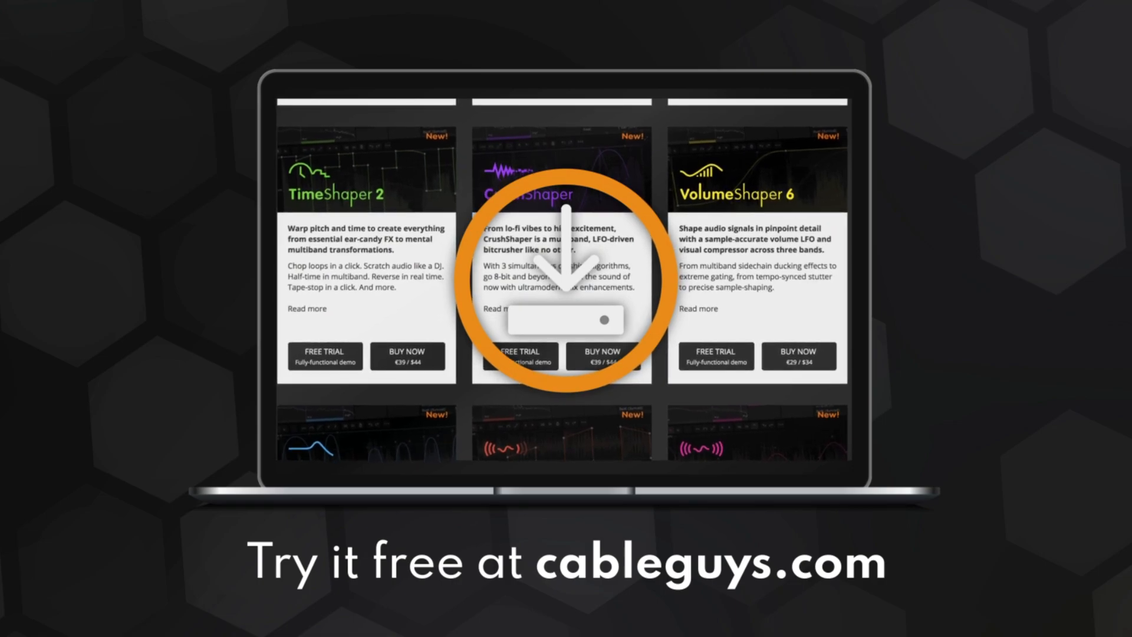